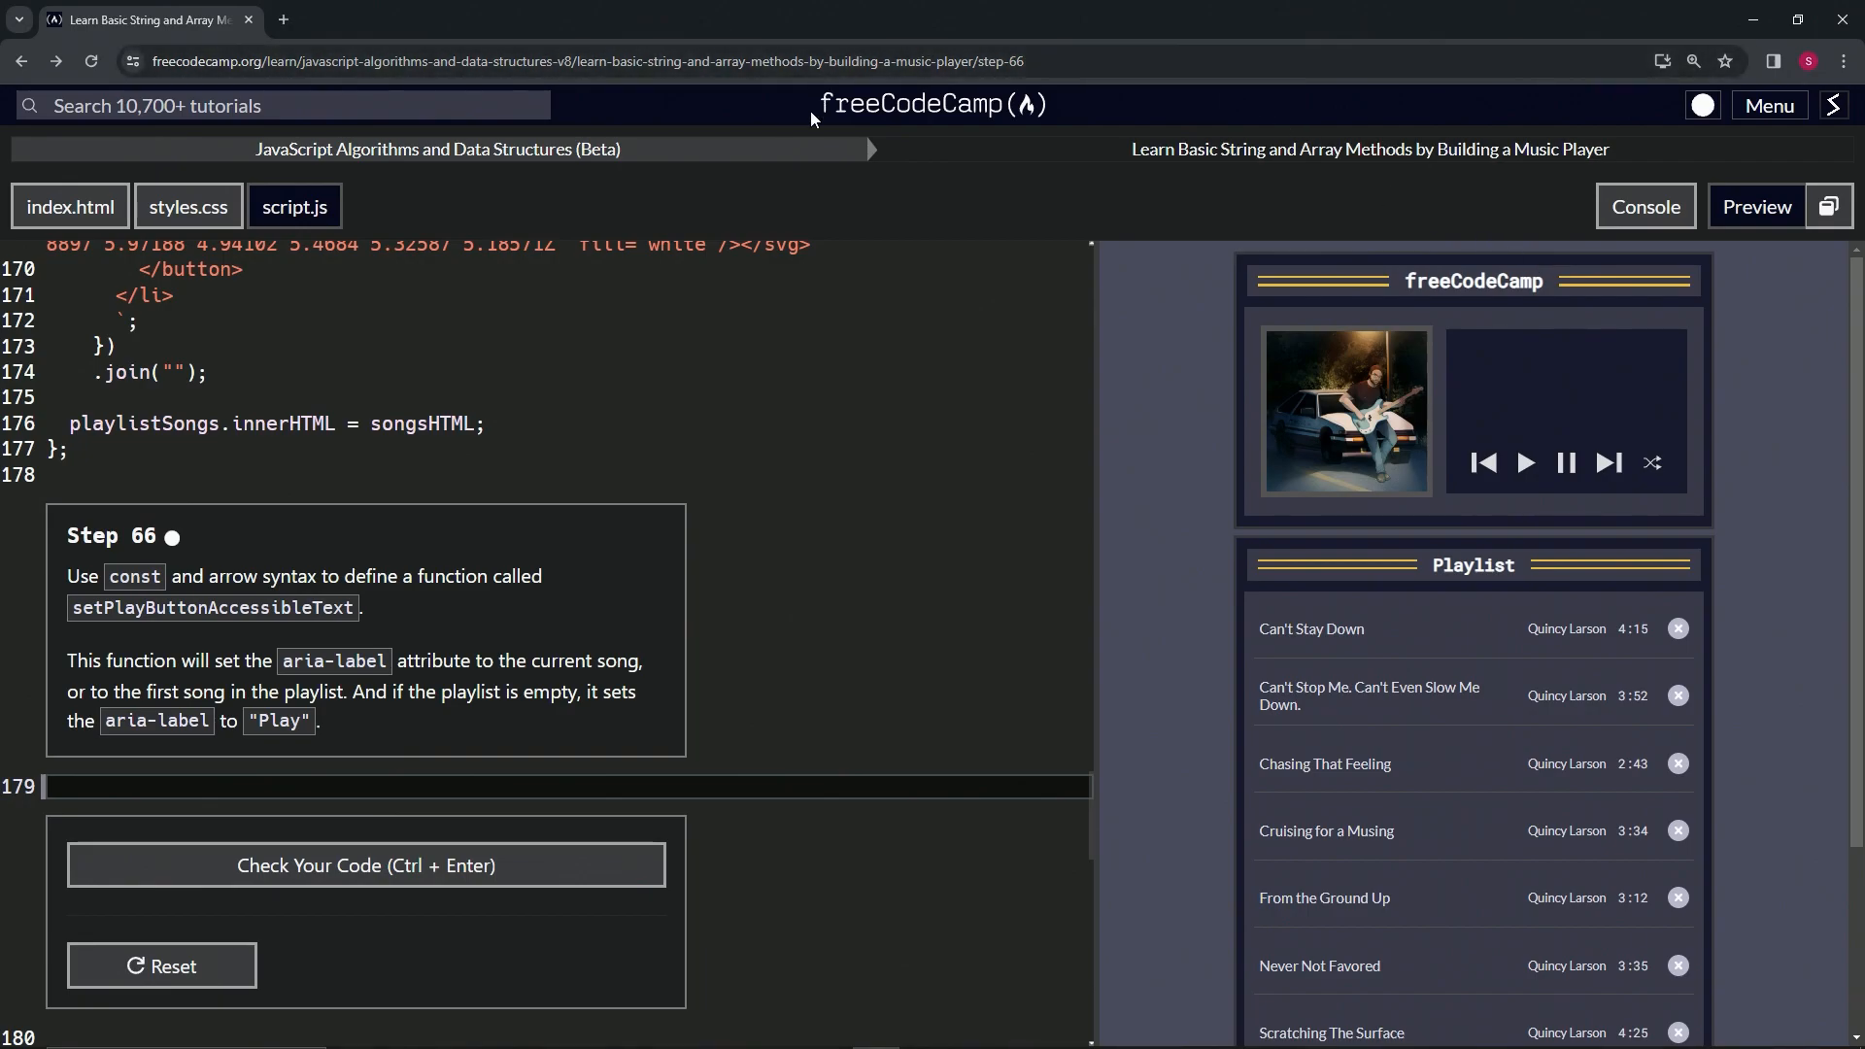
{"action": "mouse_move", "coordinate": [353, 173]}
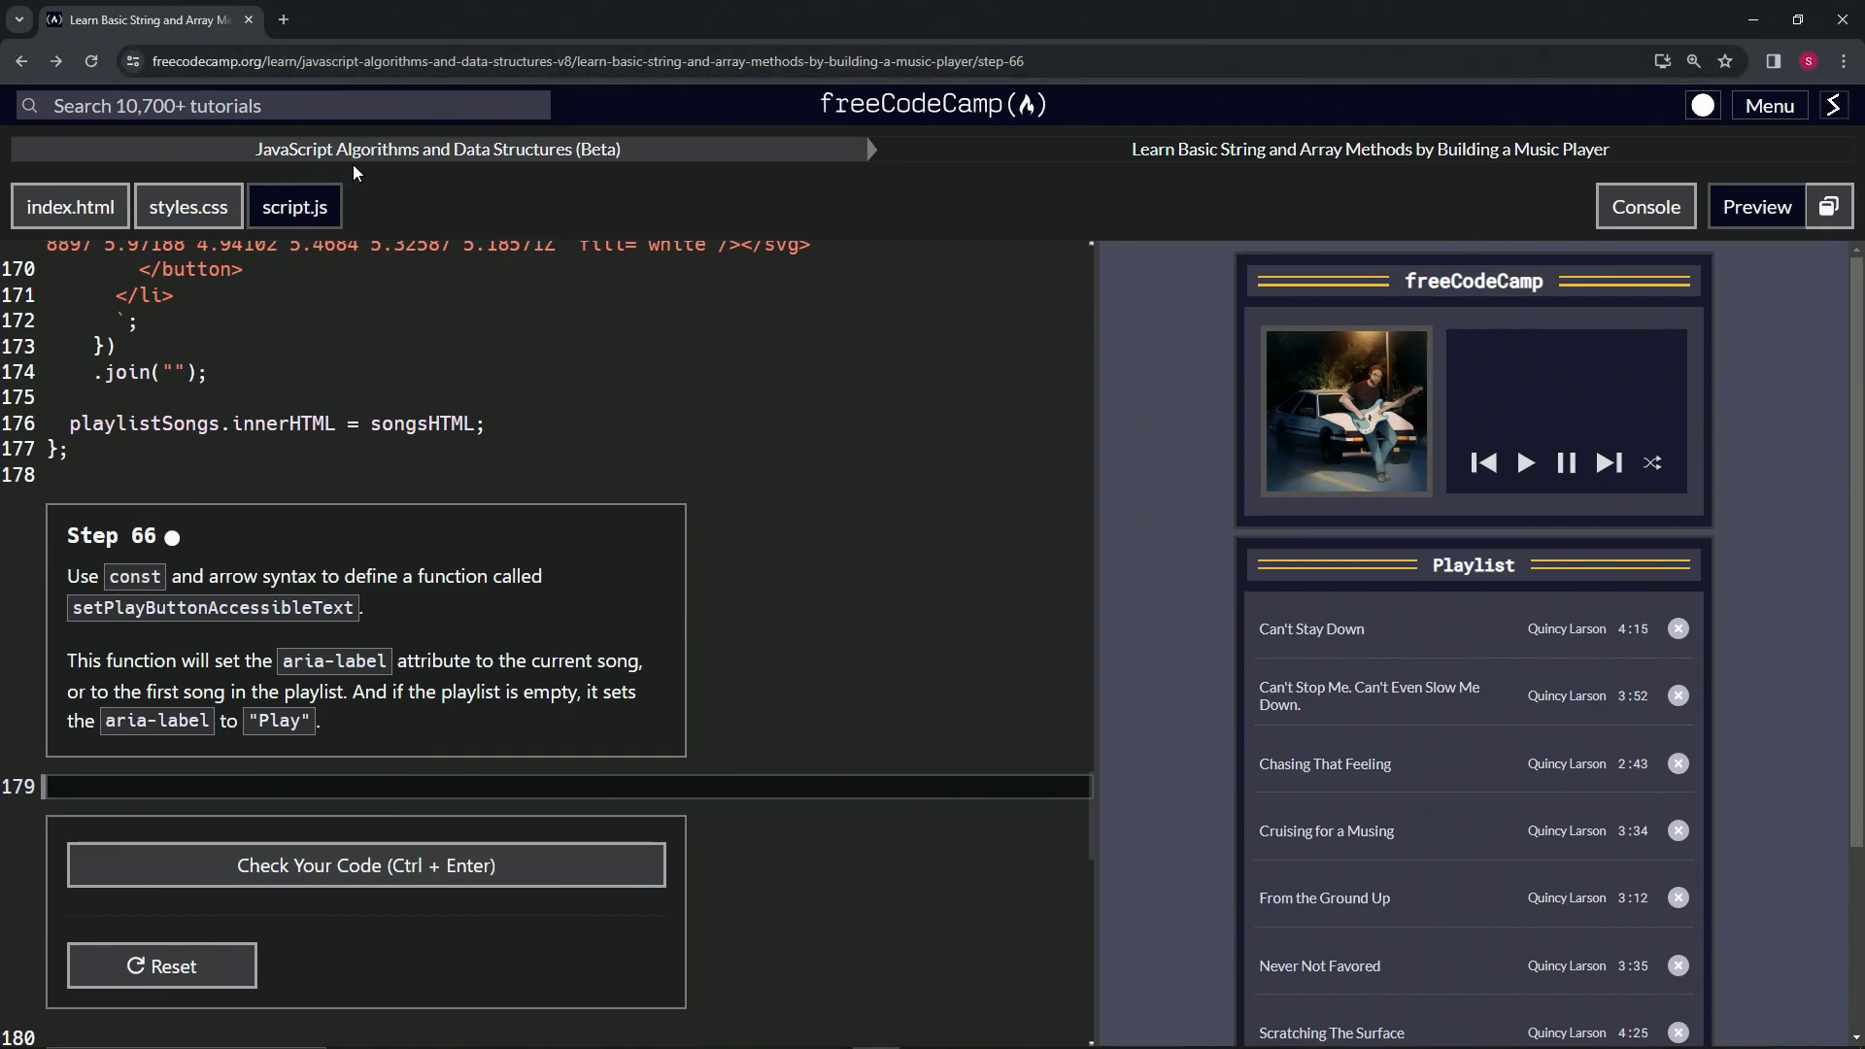
{"action": "mouse_move", "coordinate": [1131, 176]}
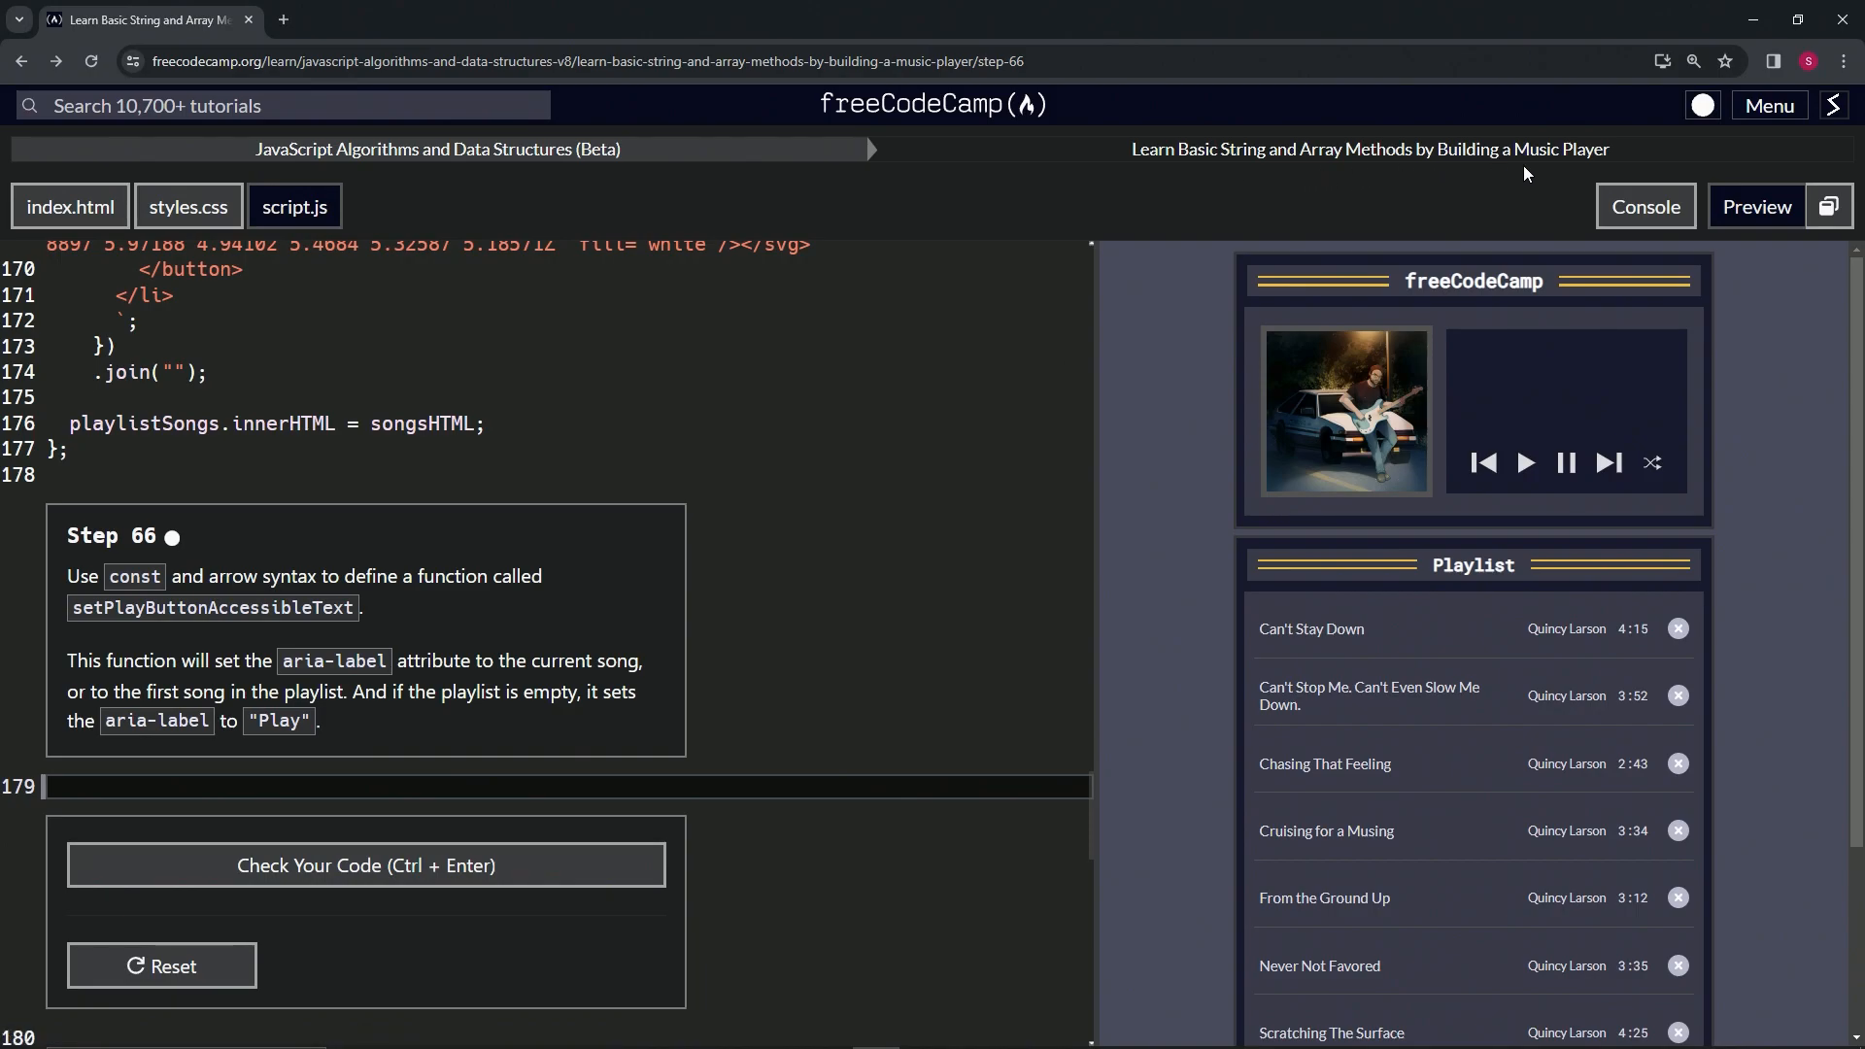
{"action": "mouse_move", "coordinate": [171, 548]}
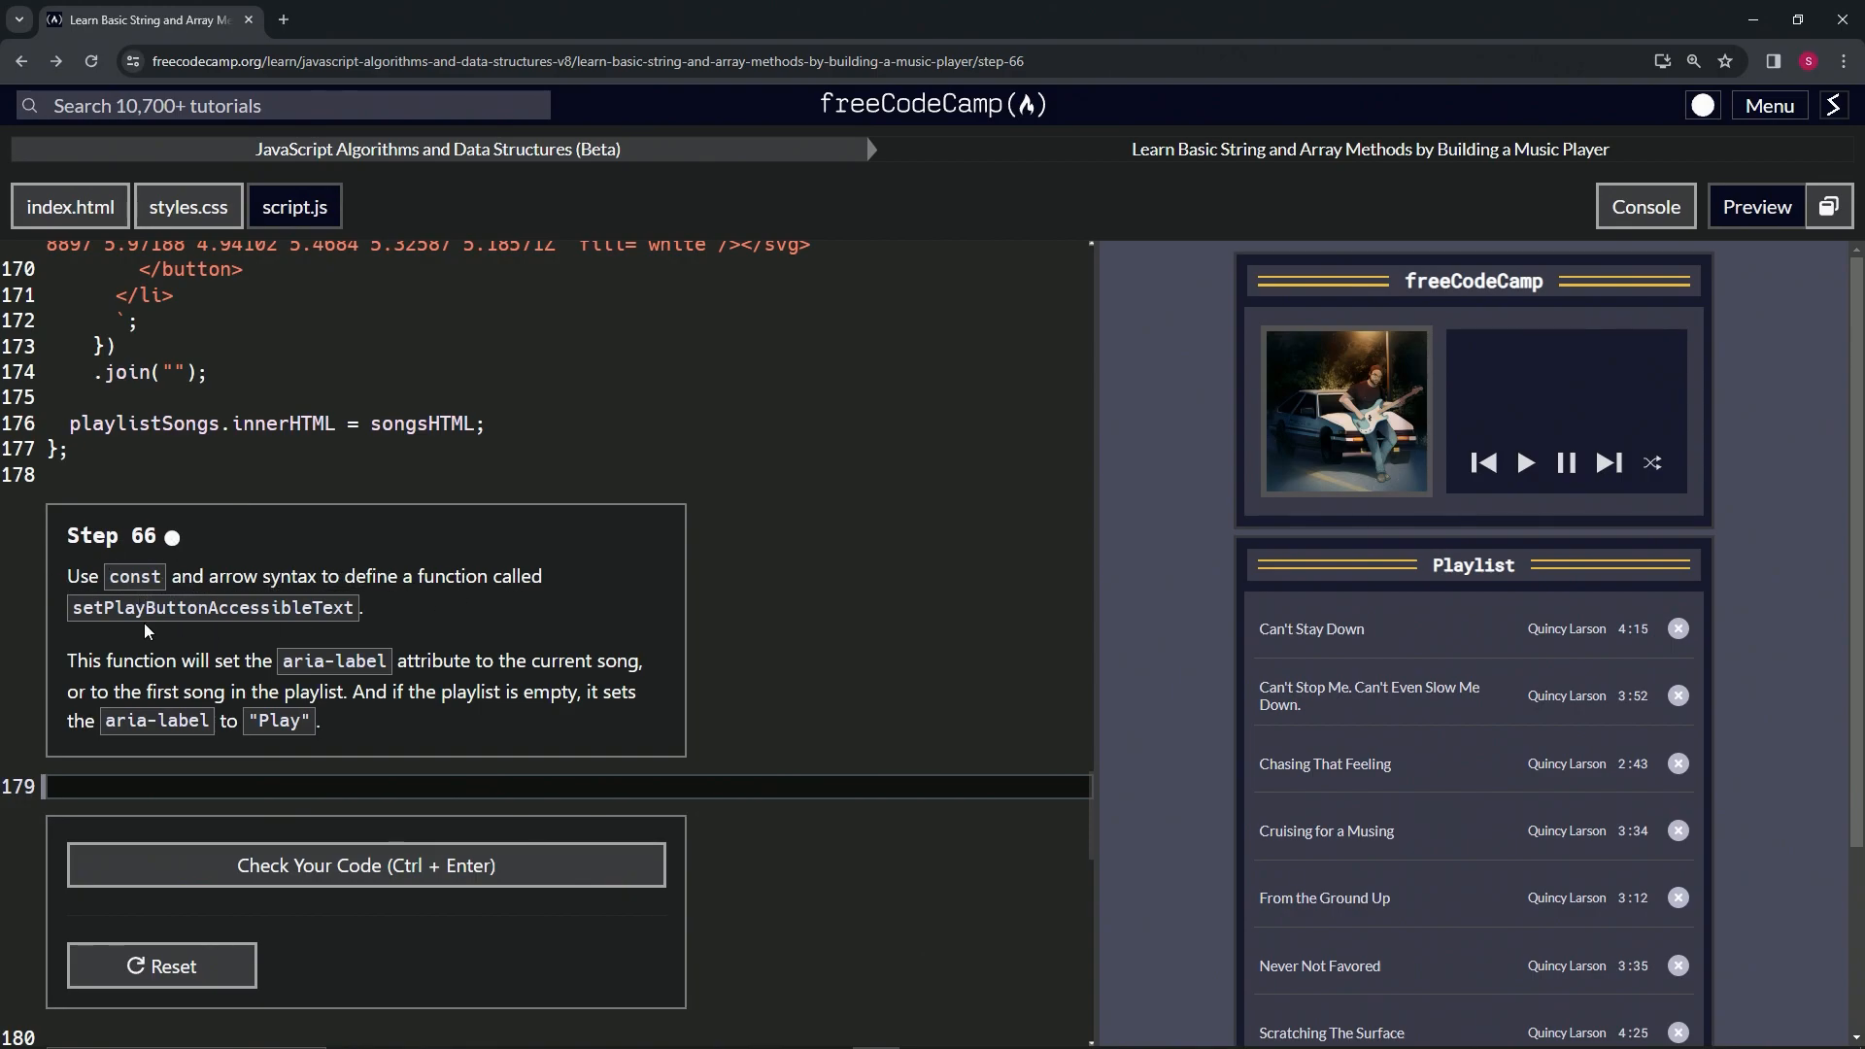
{"action": "mouse_move", "coordinate": [198, 627]}
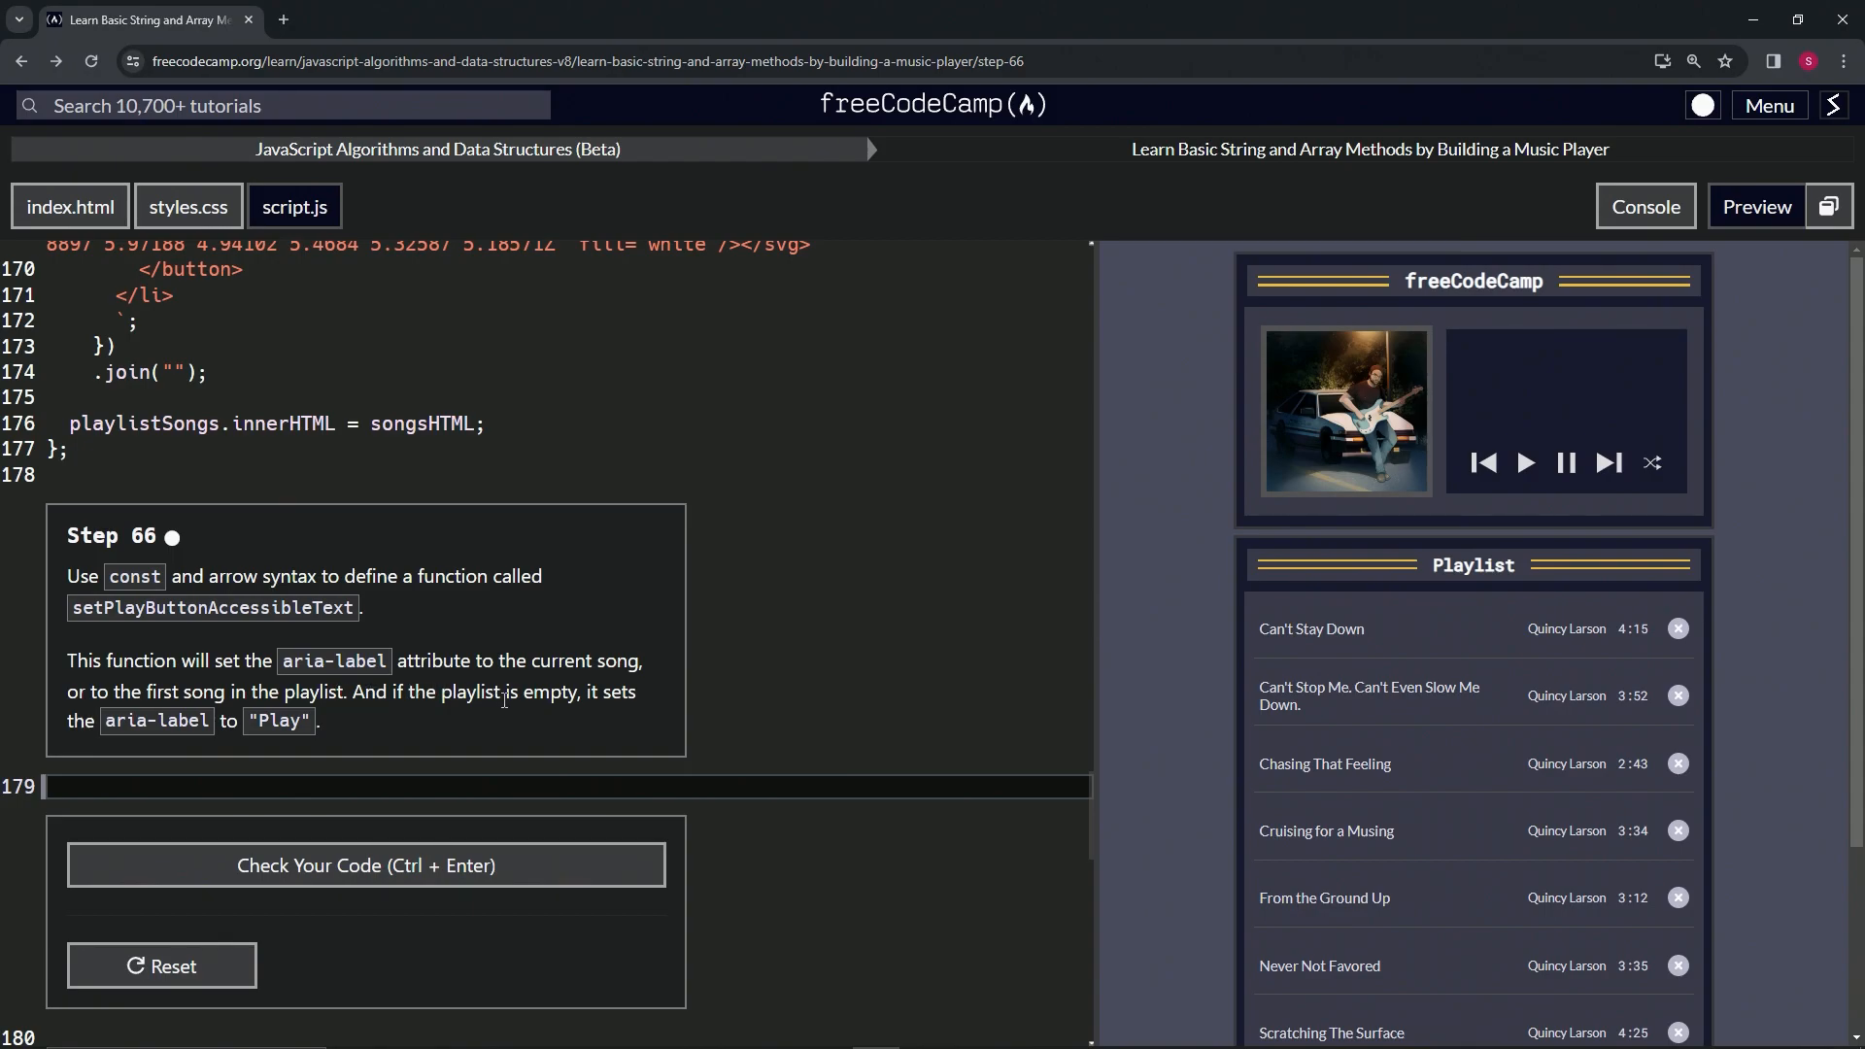
{"action": "mouse_move", "coordinate": [264, 715]}
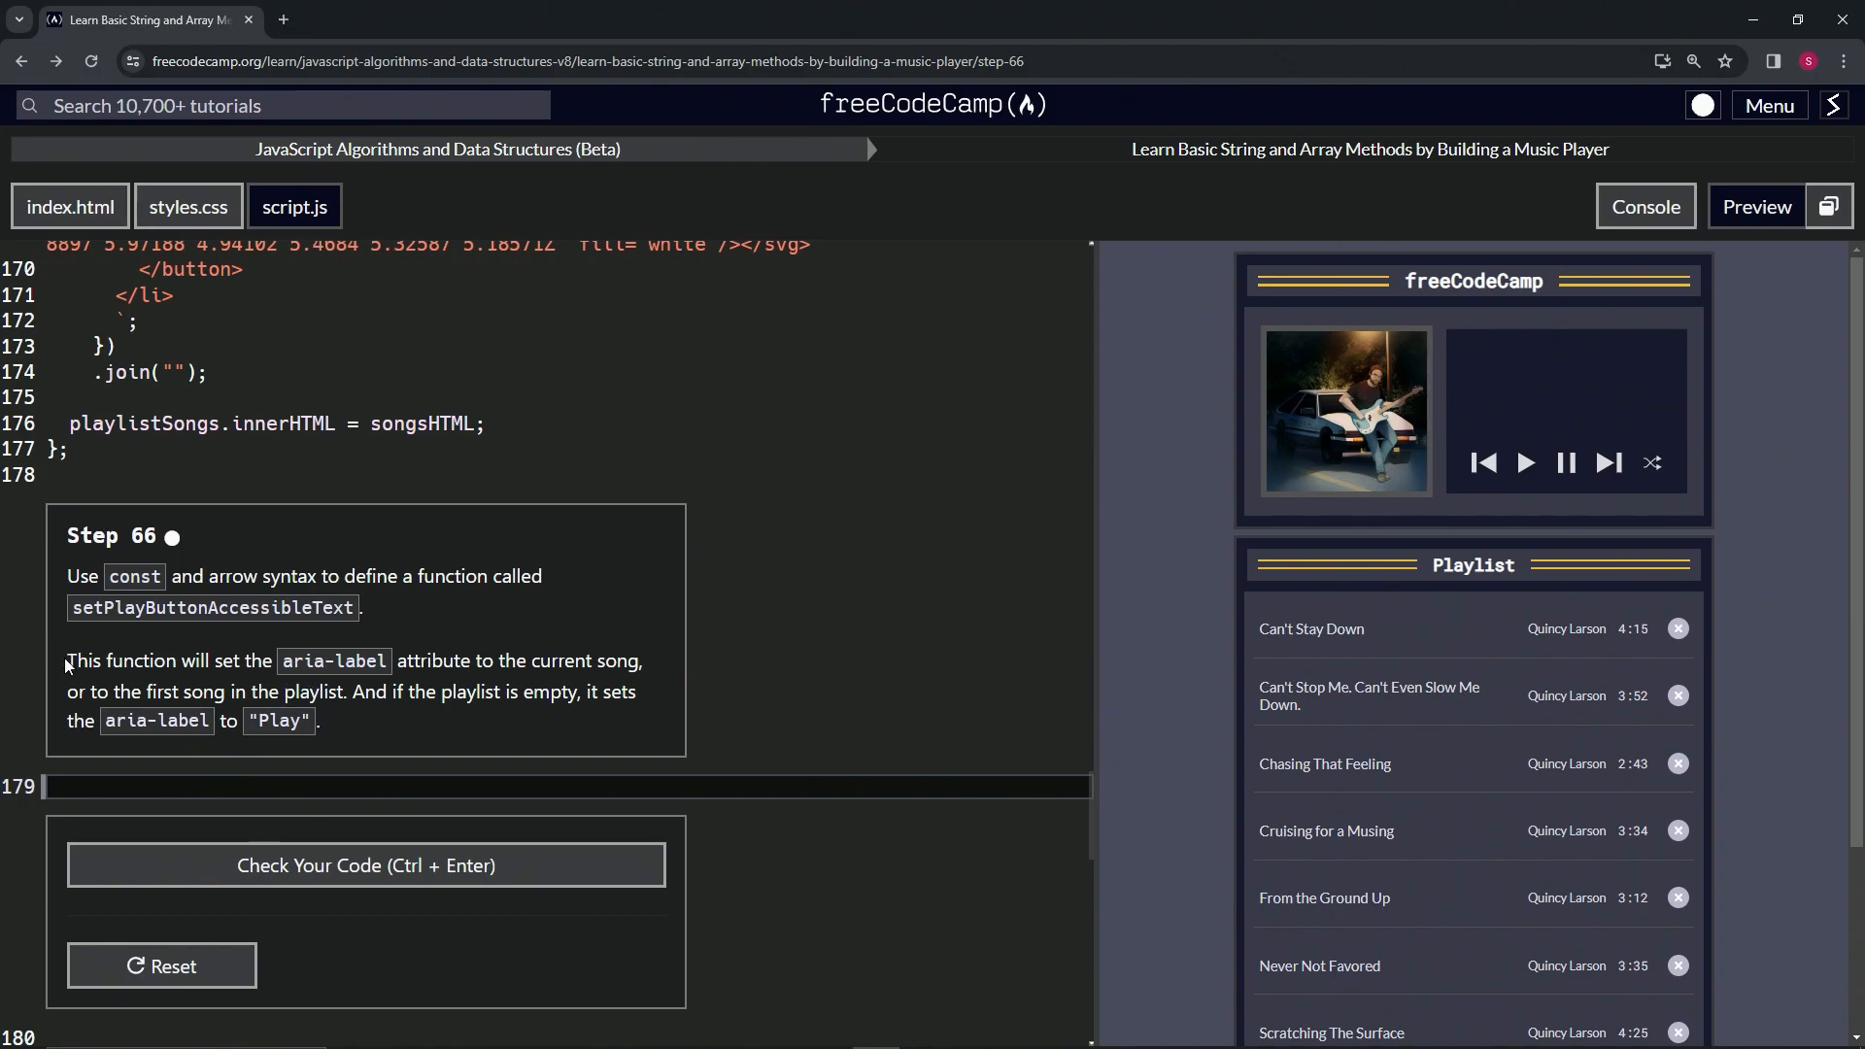
Write const setPlayButtonAccessibleText = () => {}; on line 179 of script.js
{"action": "left_click_drag", "start_coordinate": [68, 661], "coordinate": [317, 721]}
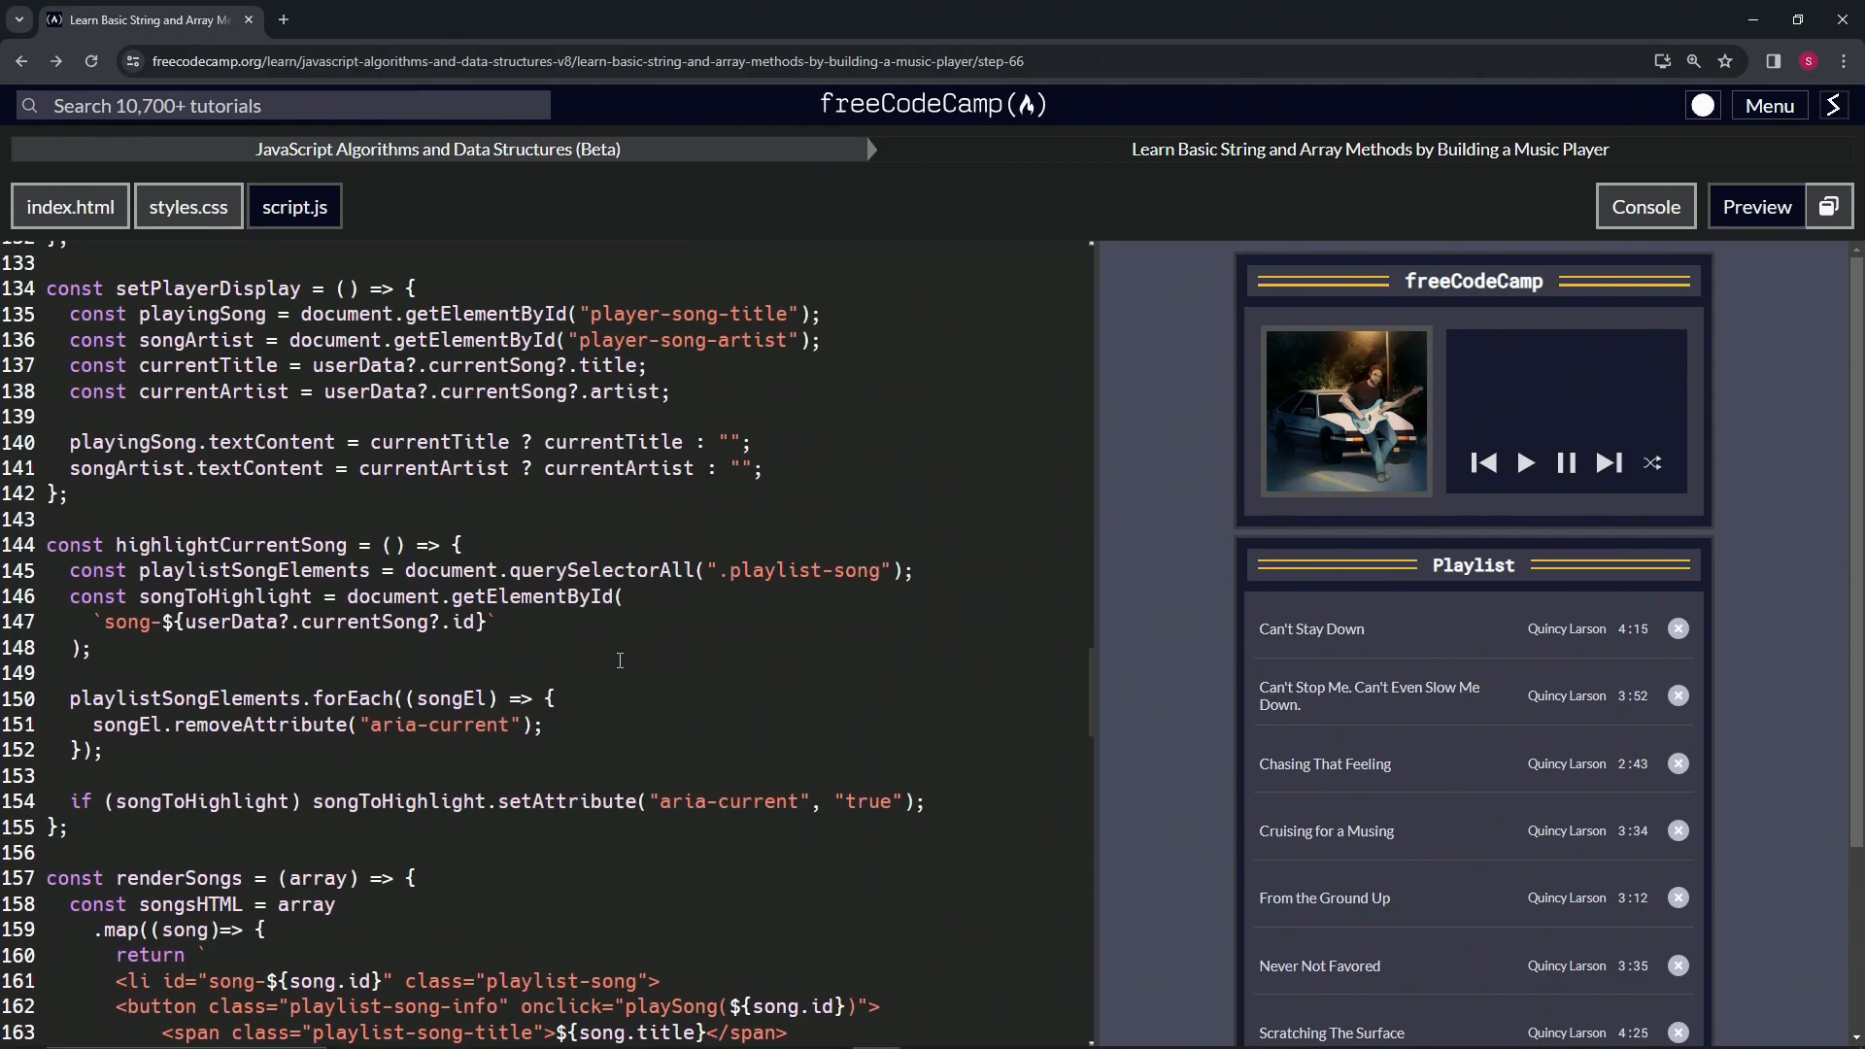
{"action": "scroll", "scroll_direction": "down", "scroll_amount": 3}
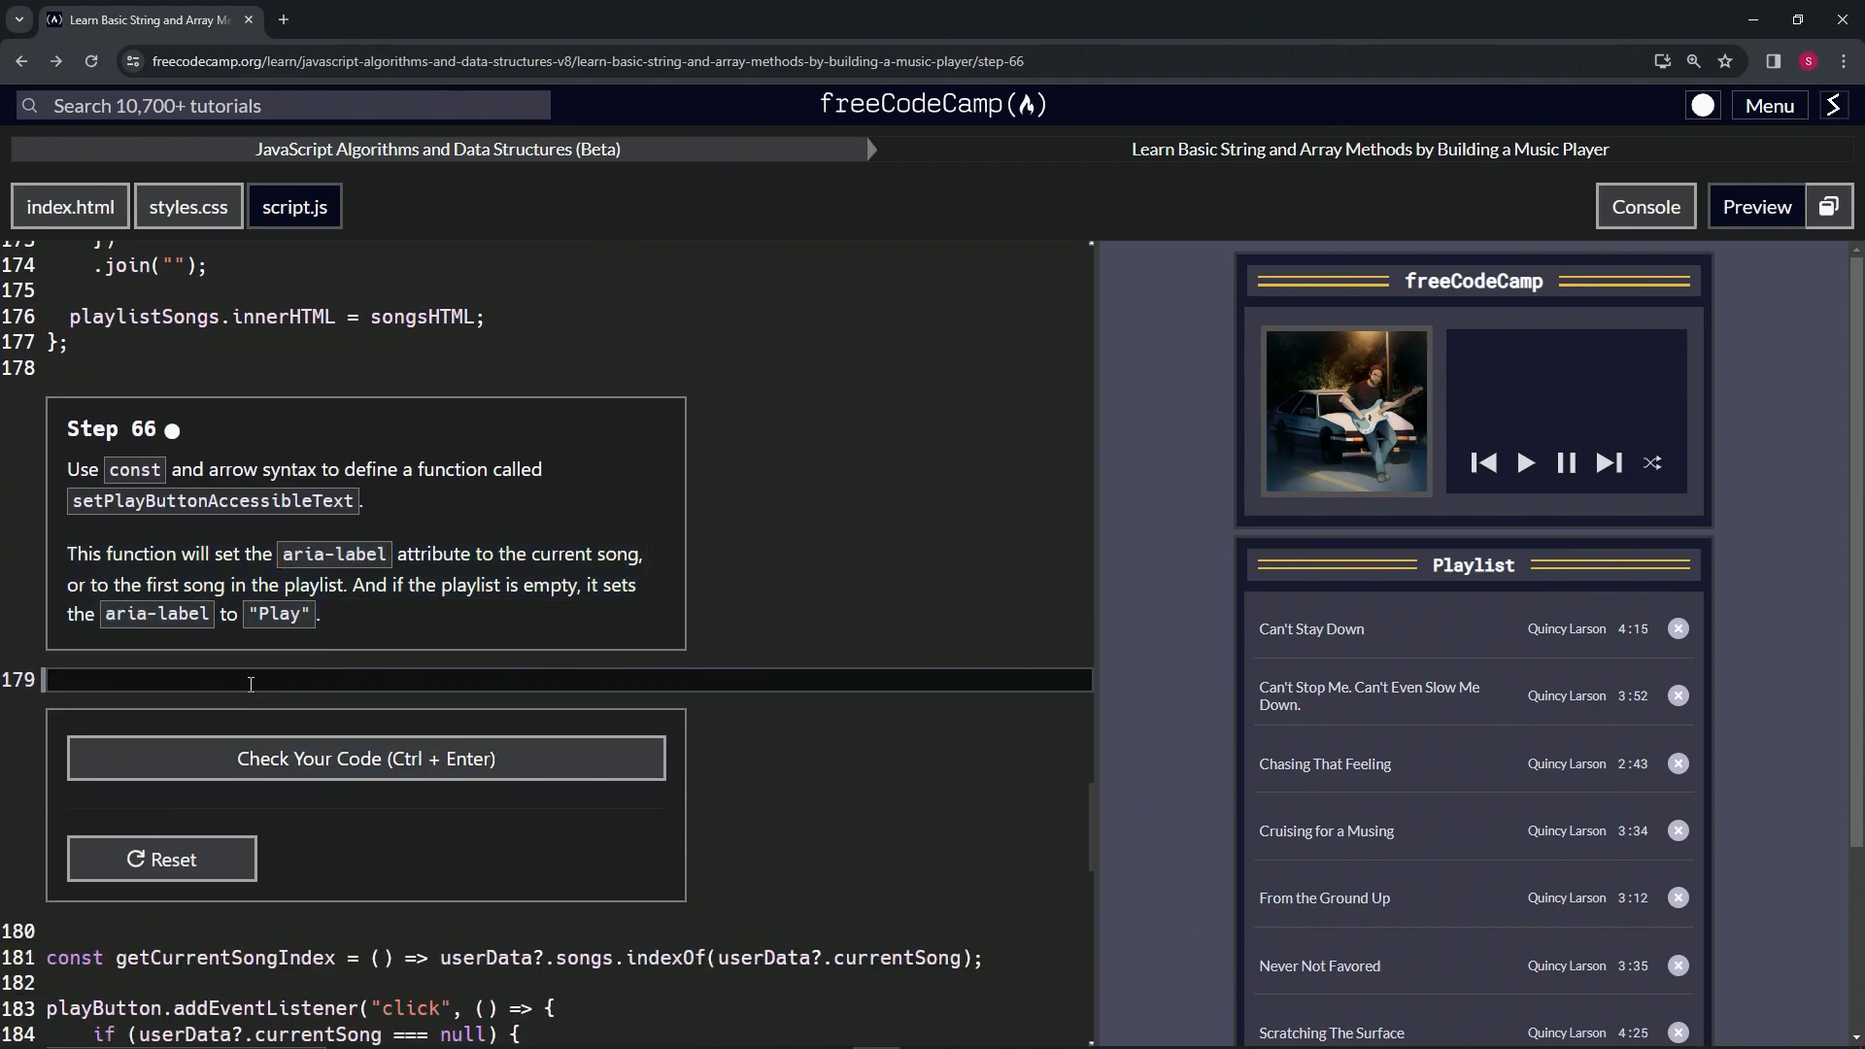
{"action": "type", "text": "const"}
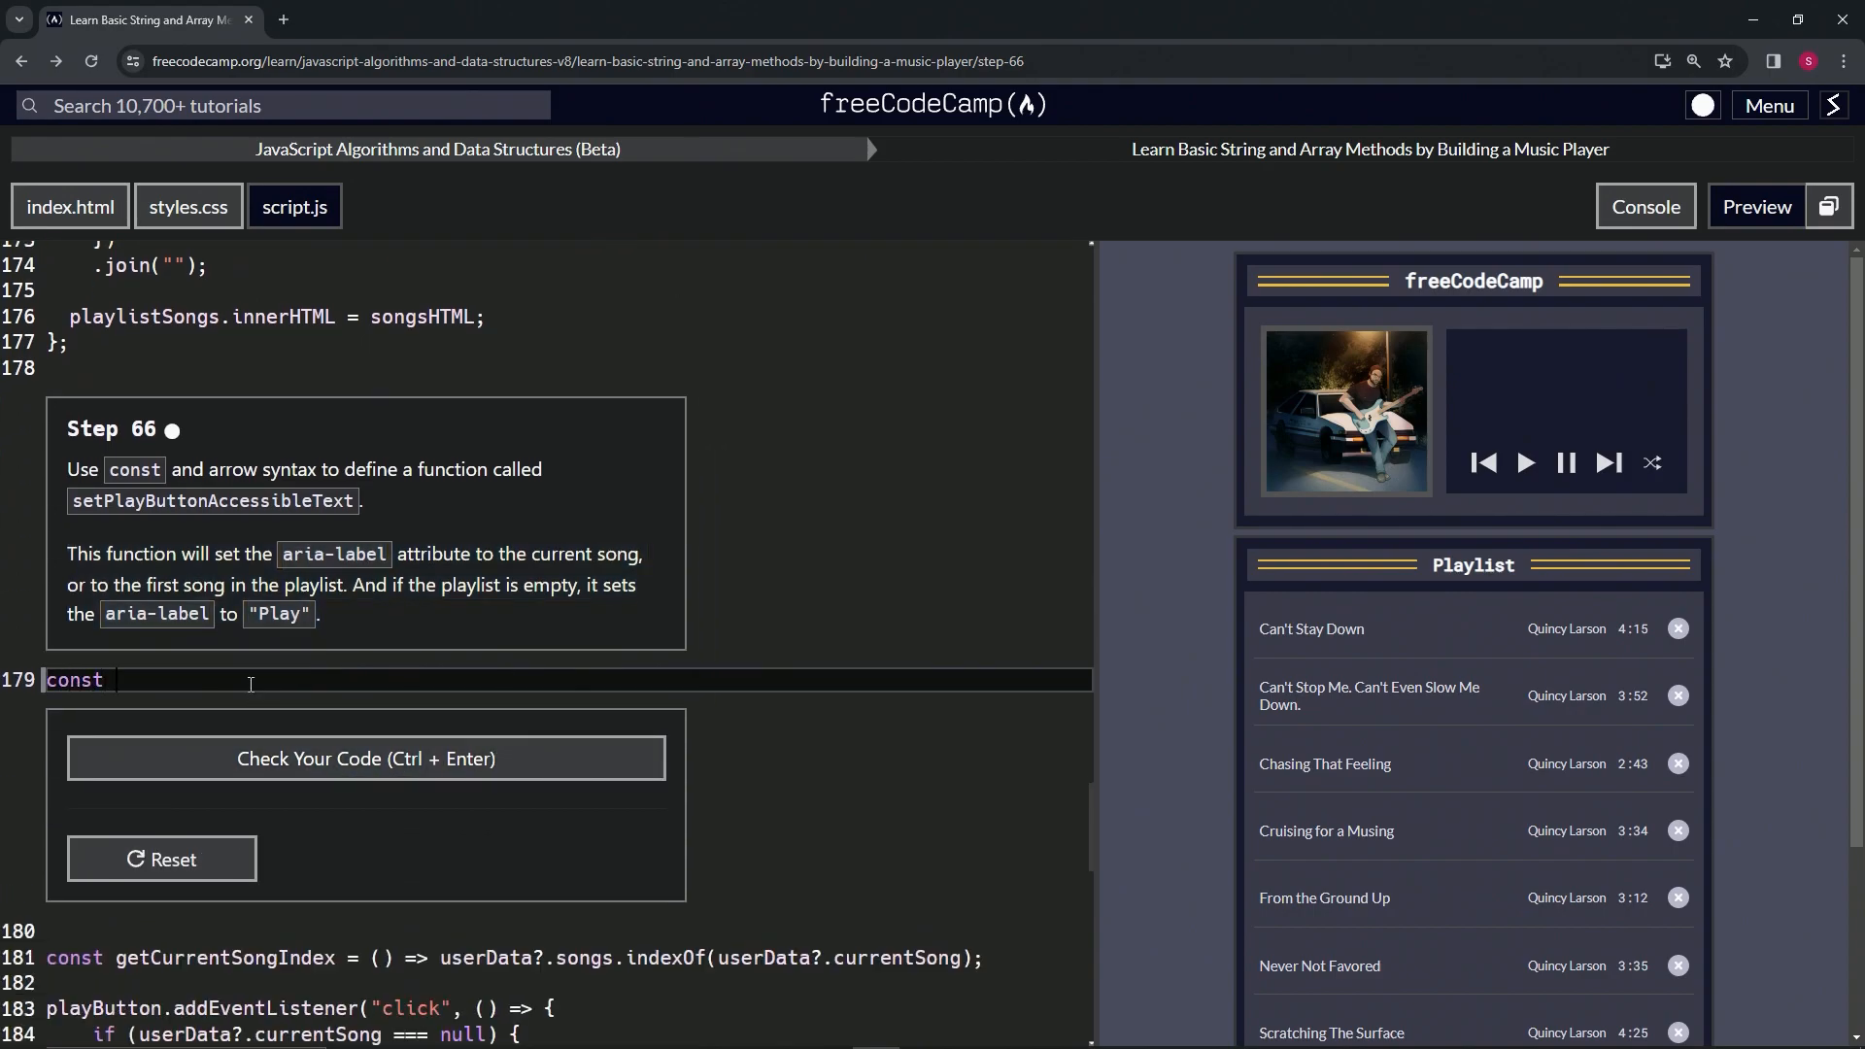
{"action": "type", "text": "setP"}
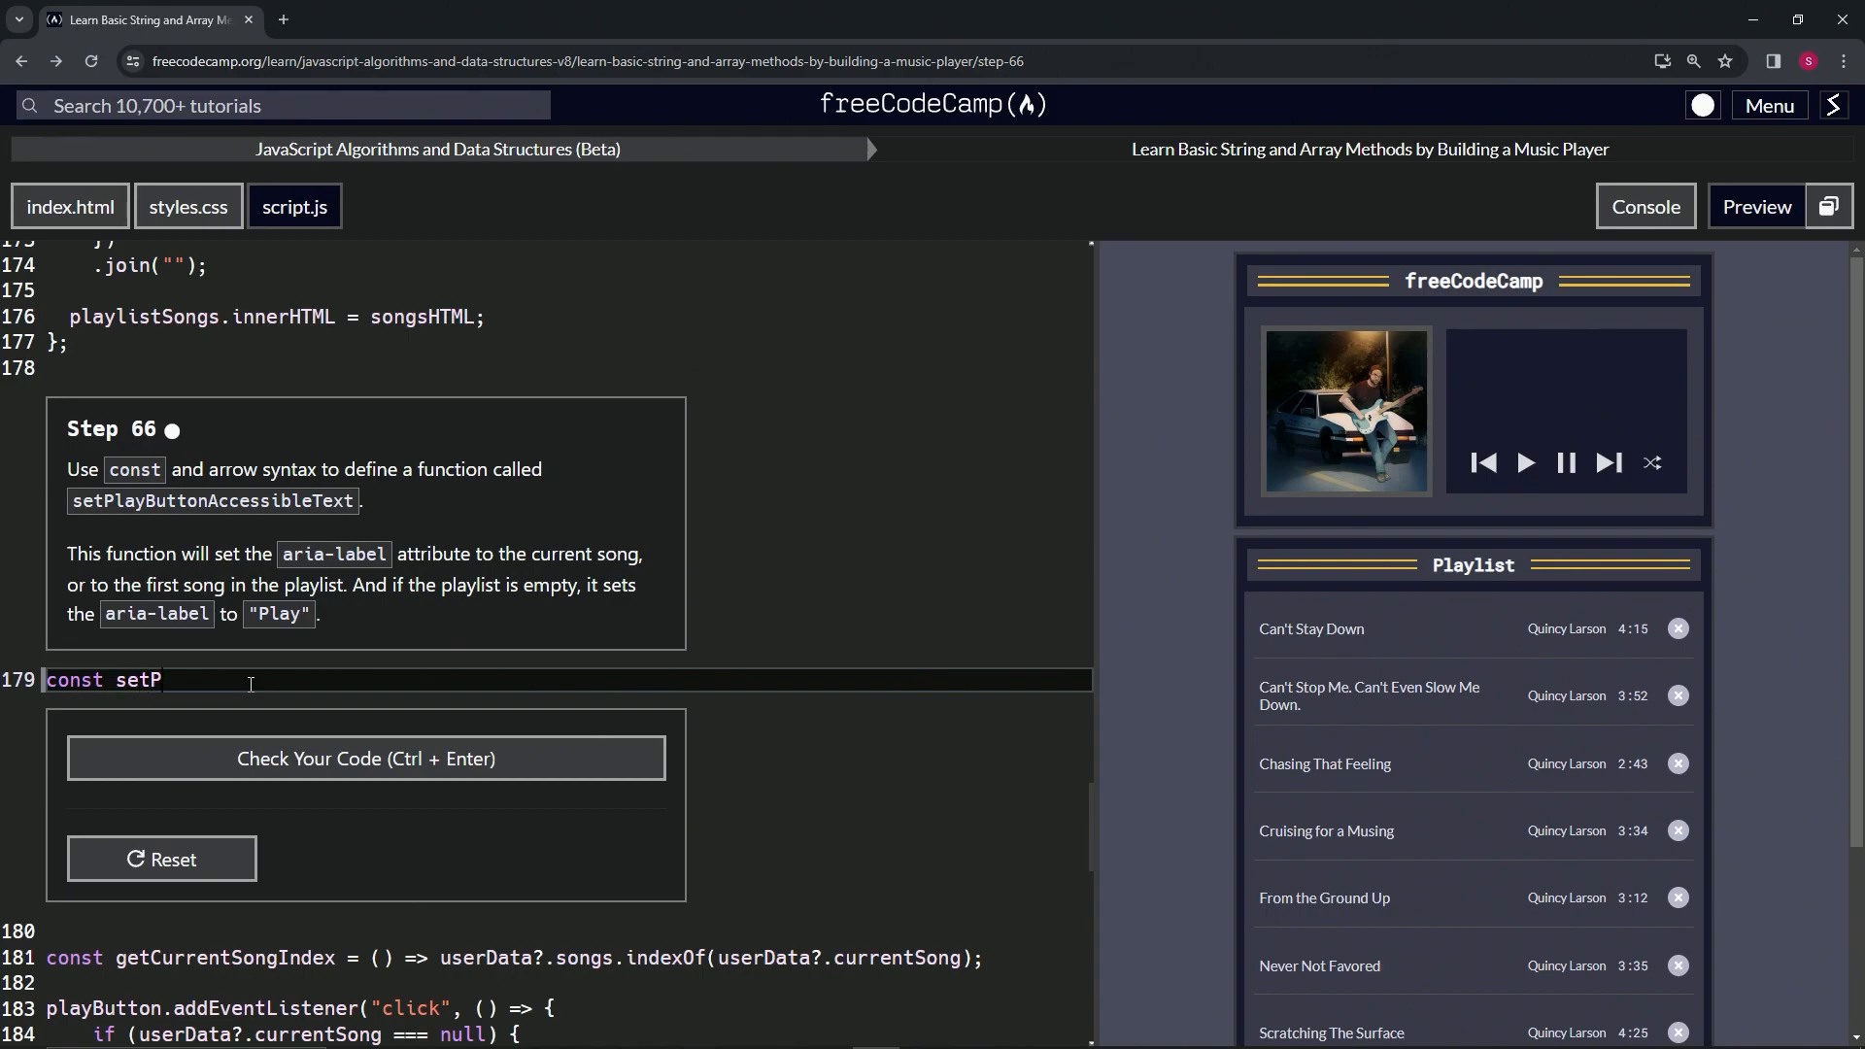
{"action": "type", "text": "layButt"}
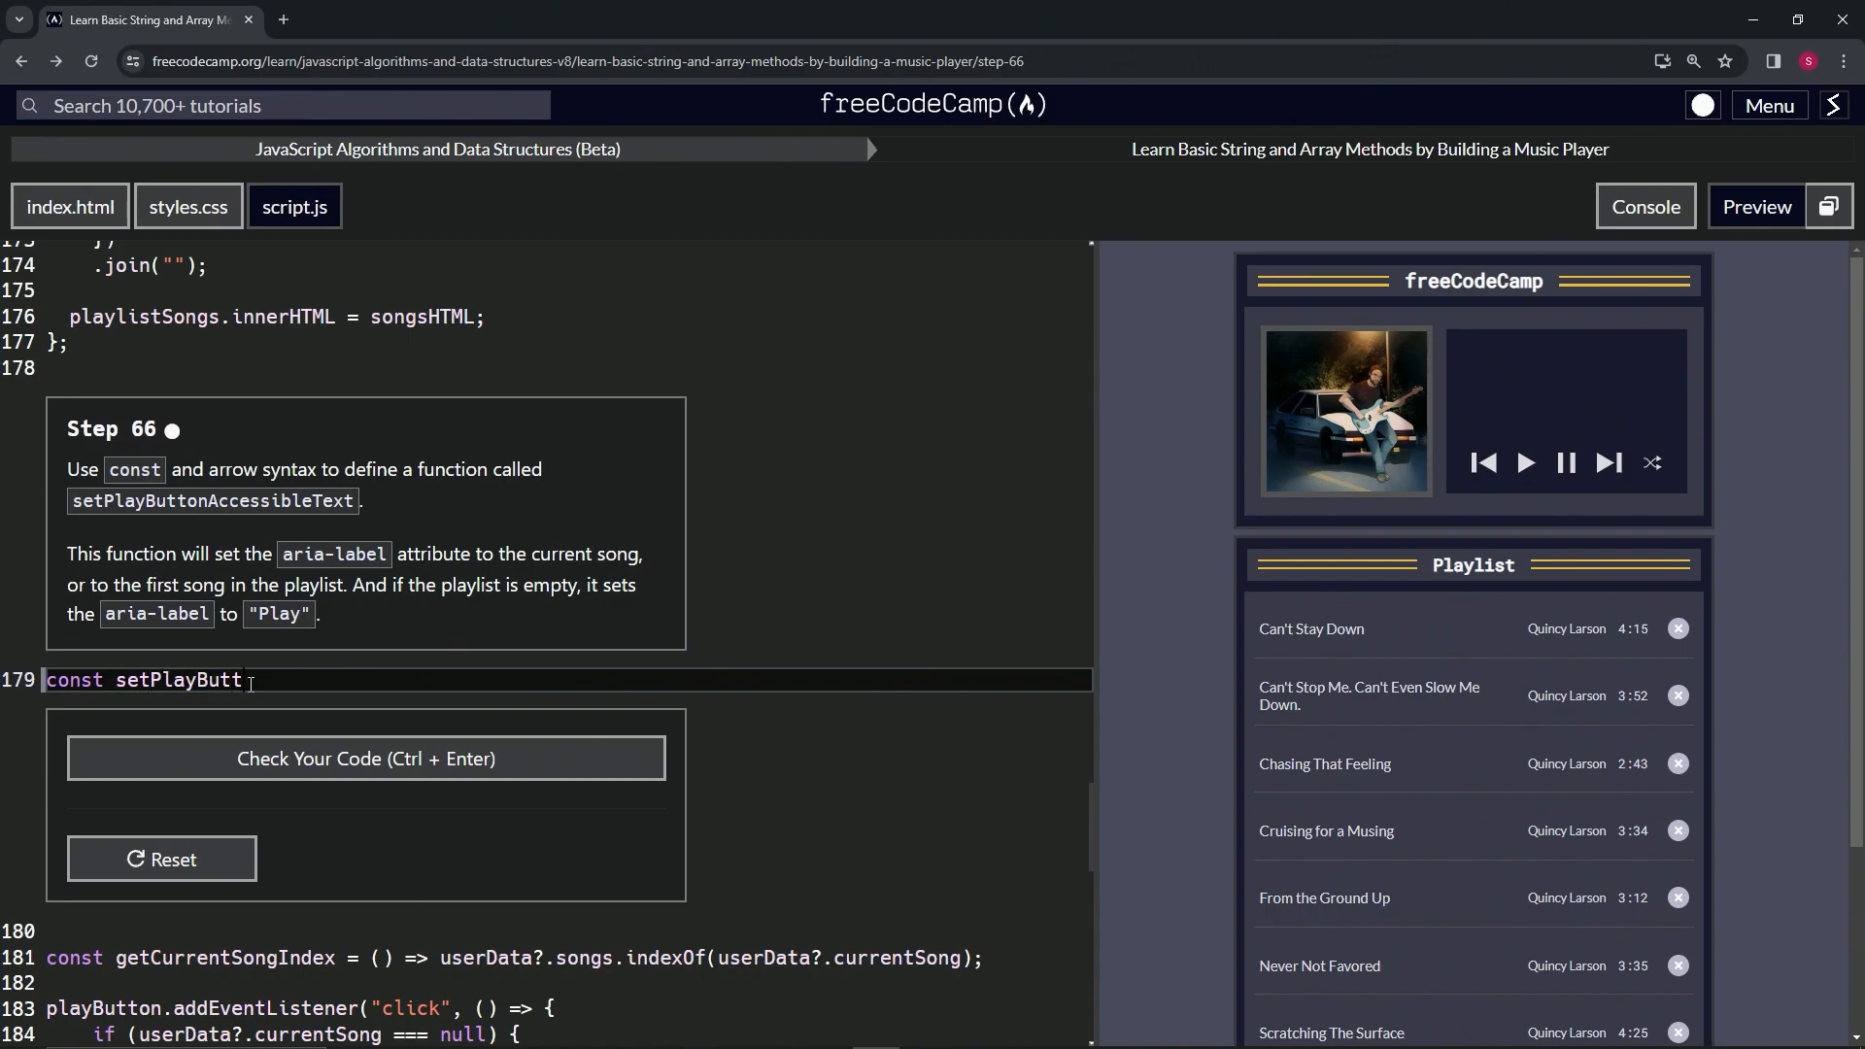
{"action": "type", "text": "onAccessi"}
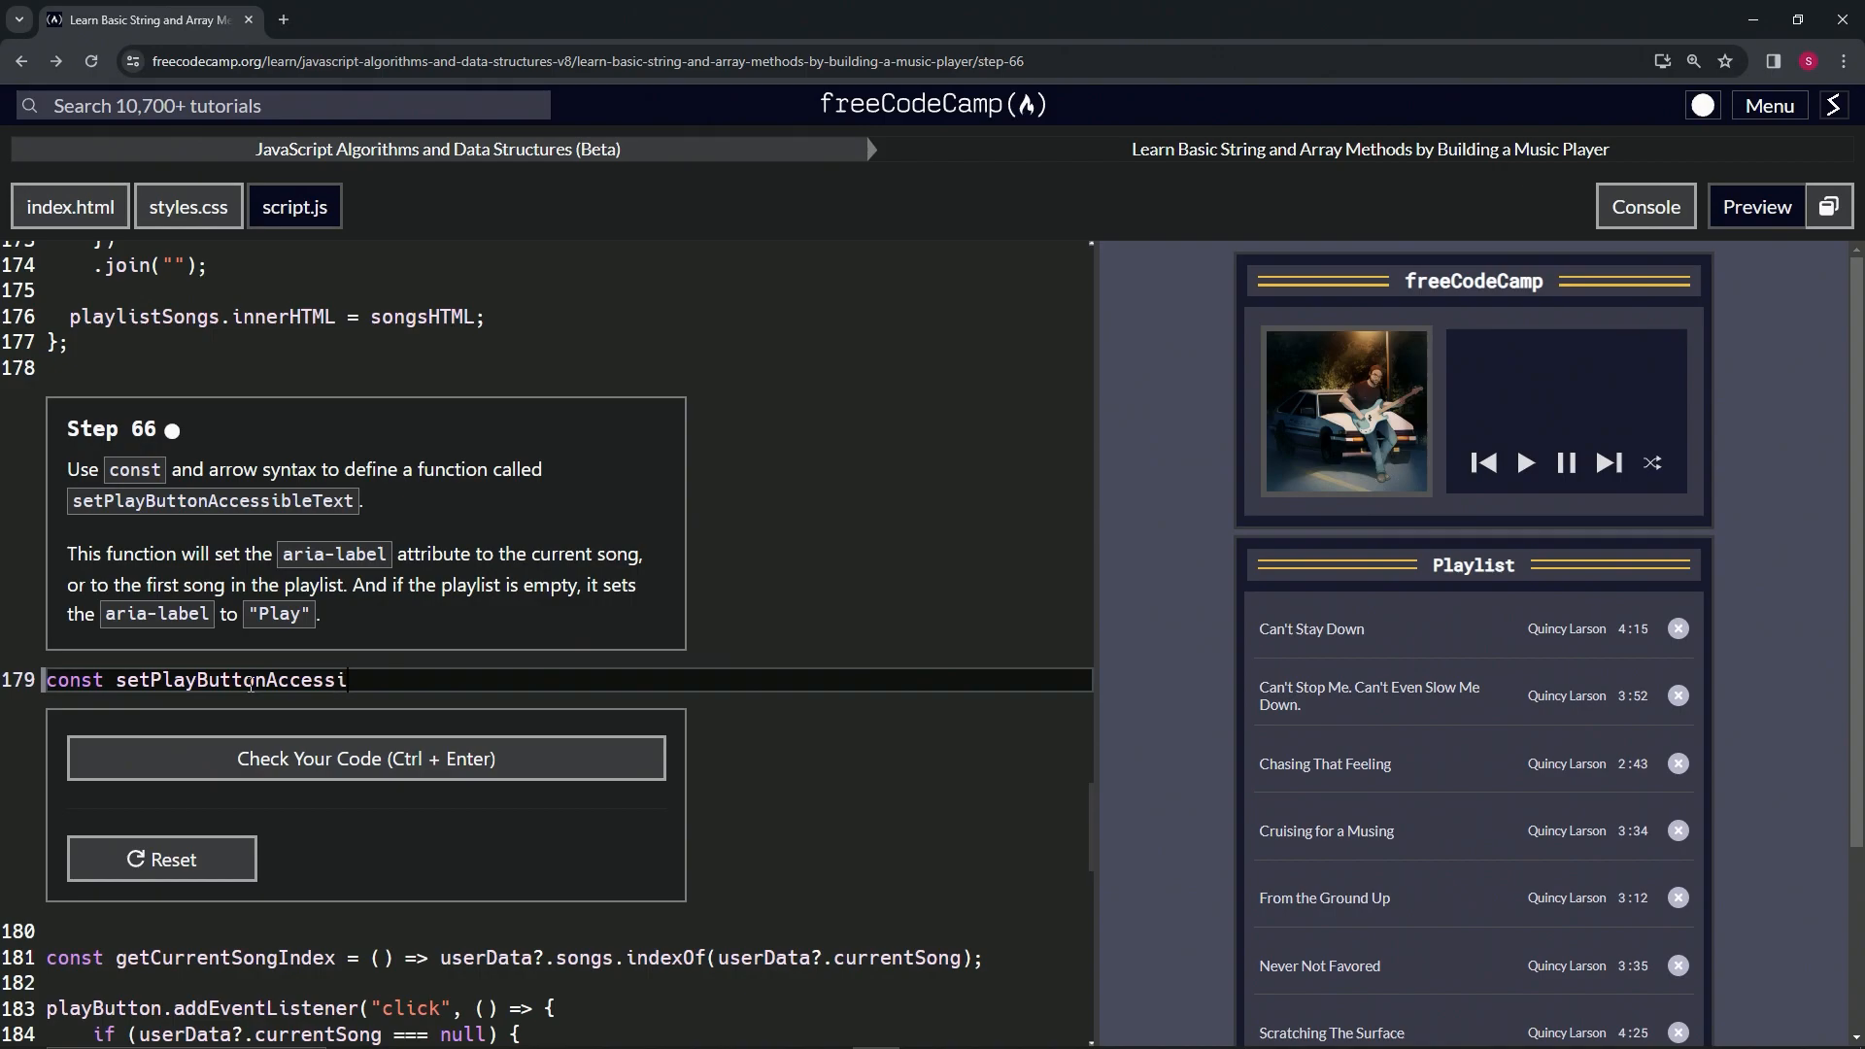
{"action": "type", "text": "bleText"}
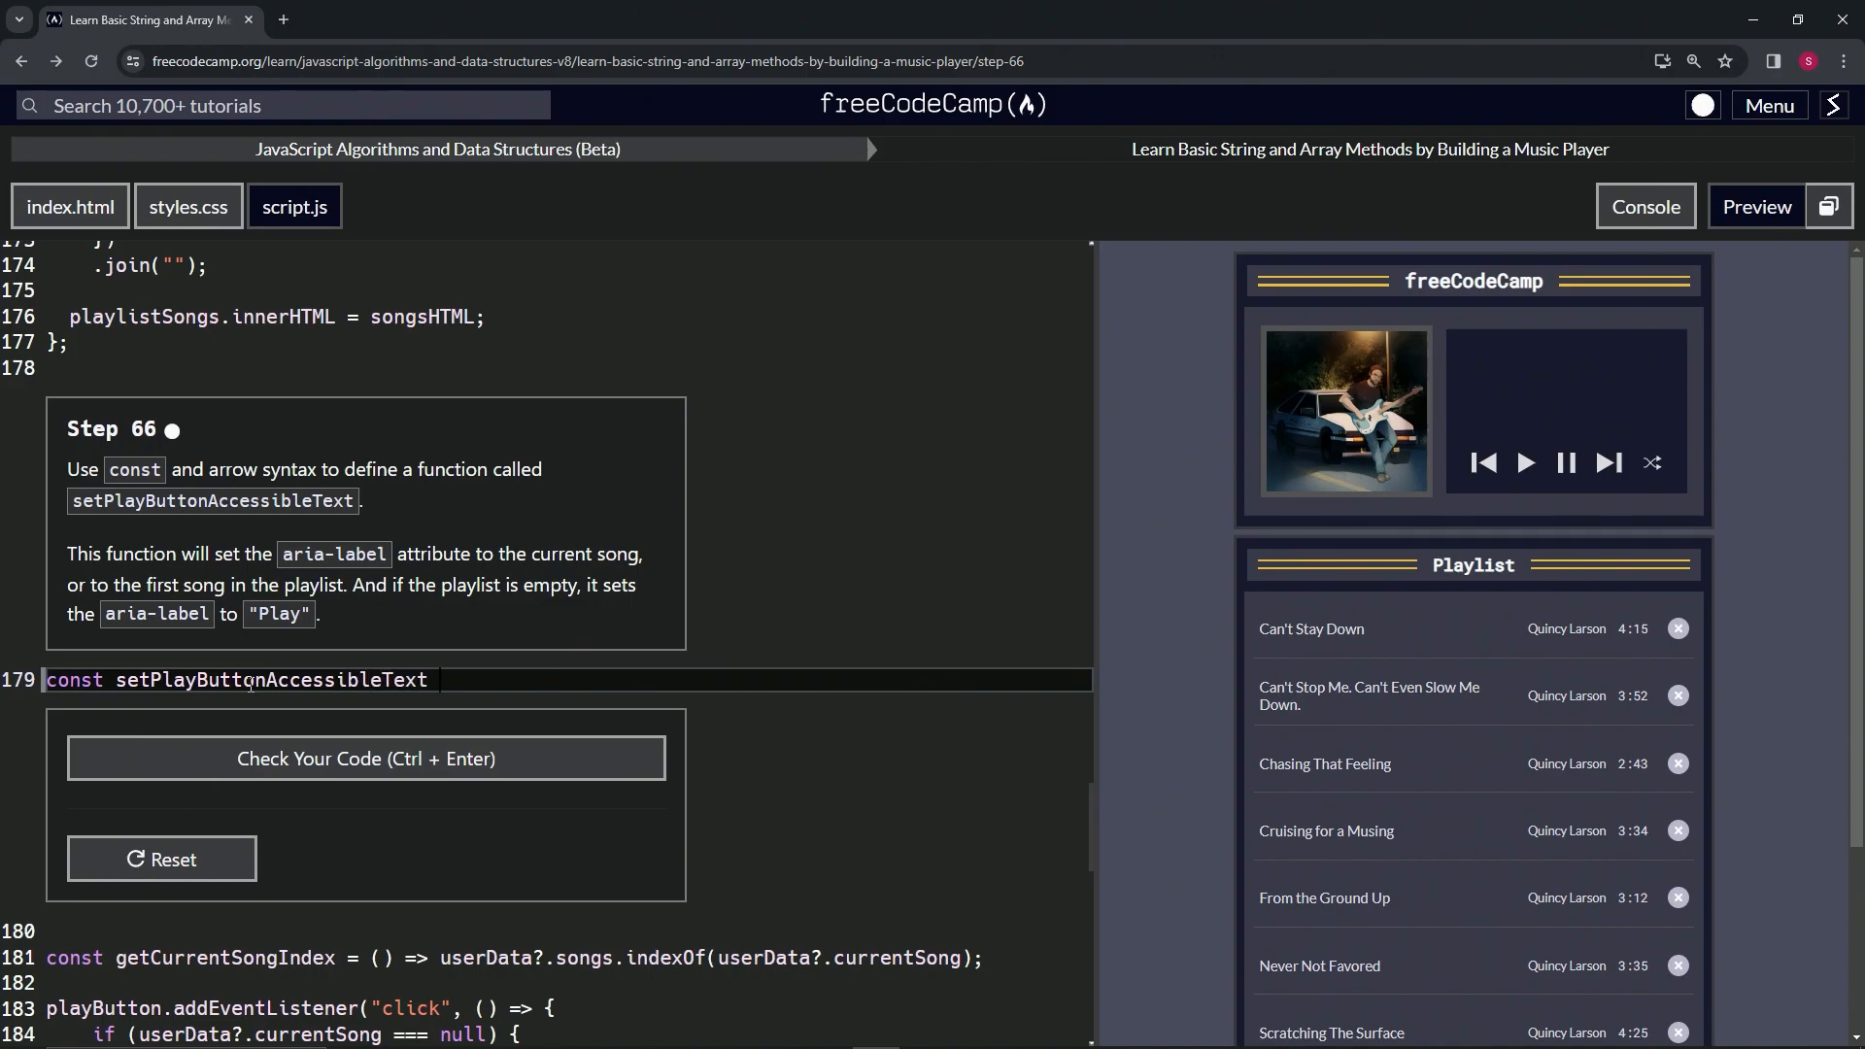
{"action": "type", "text": "= ()"}
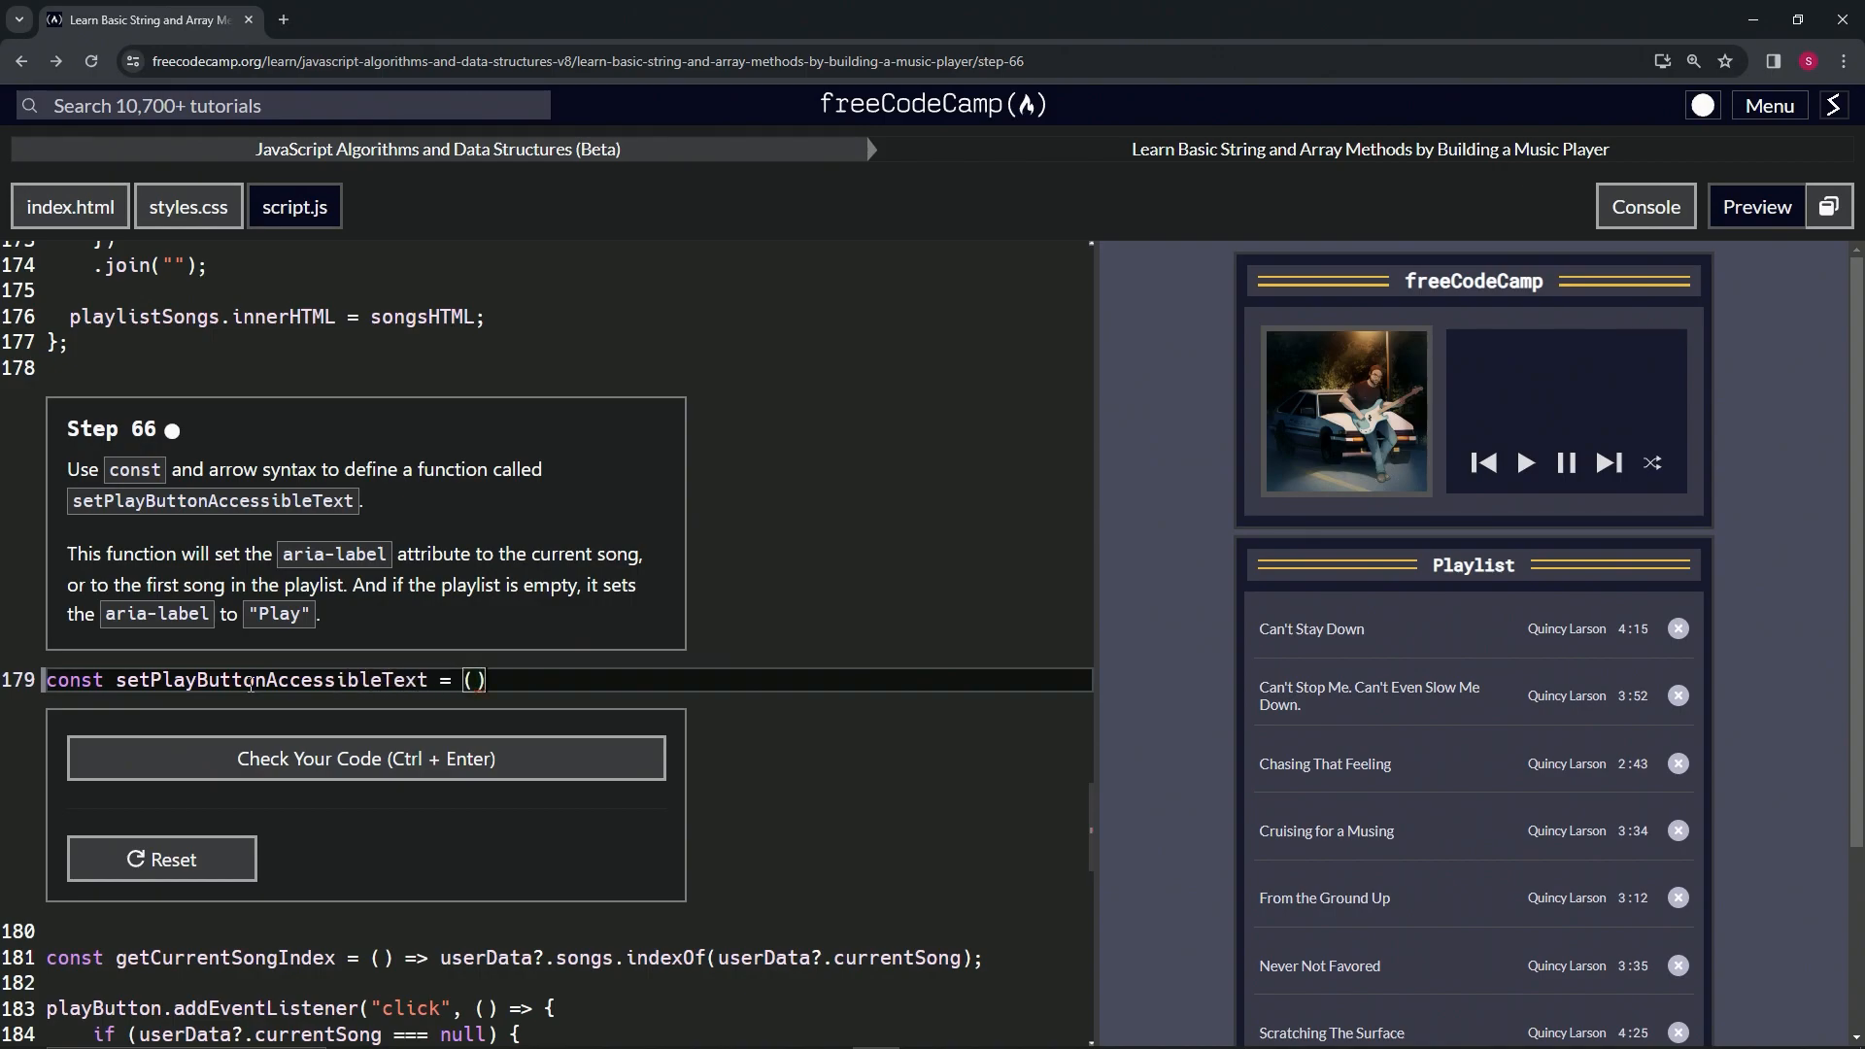
{"action": "type", "text": "=?"}
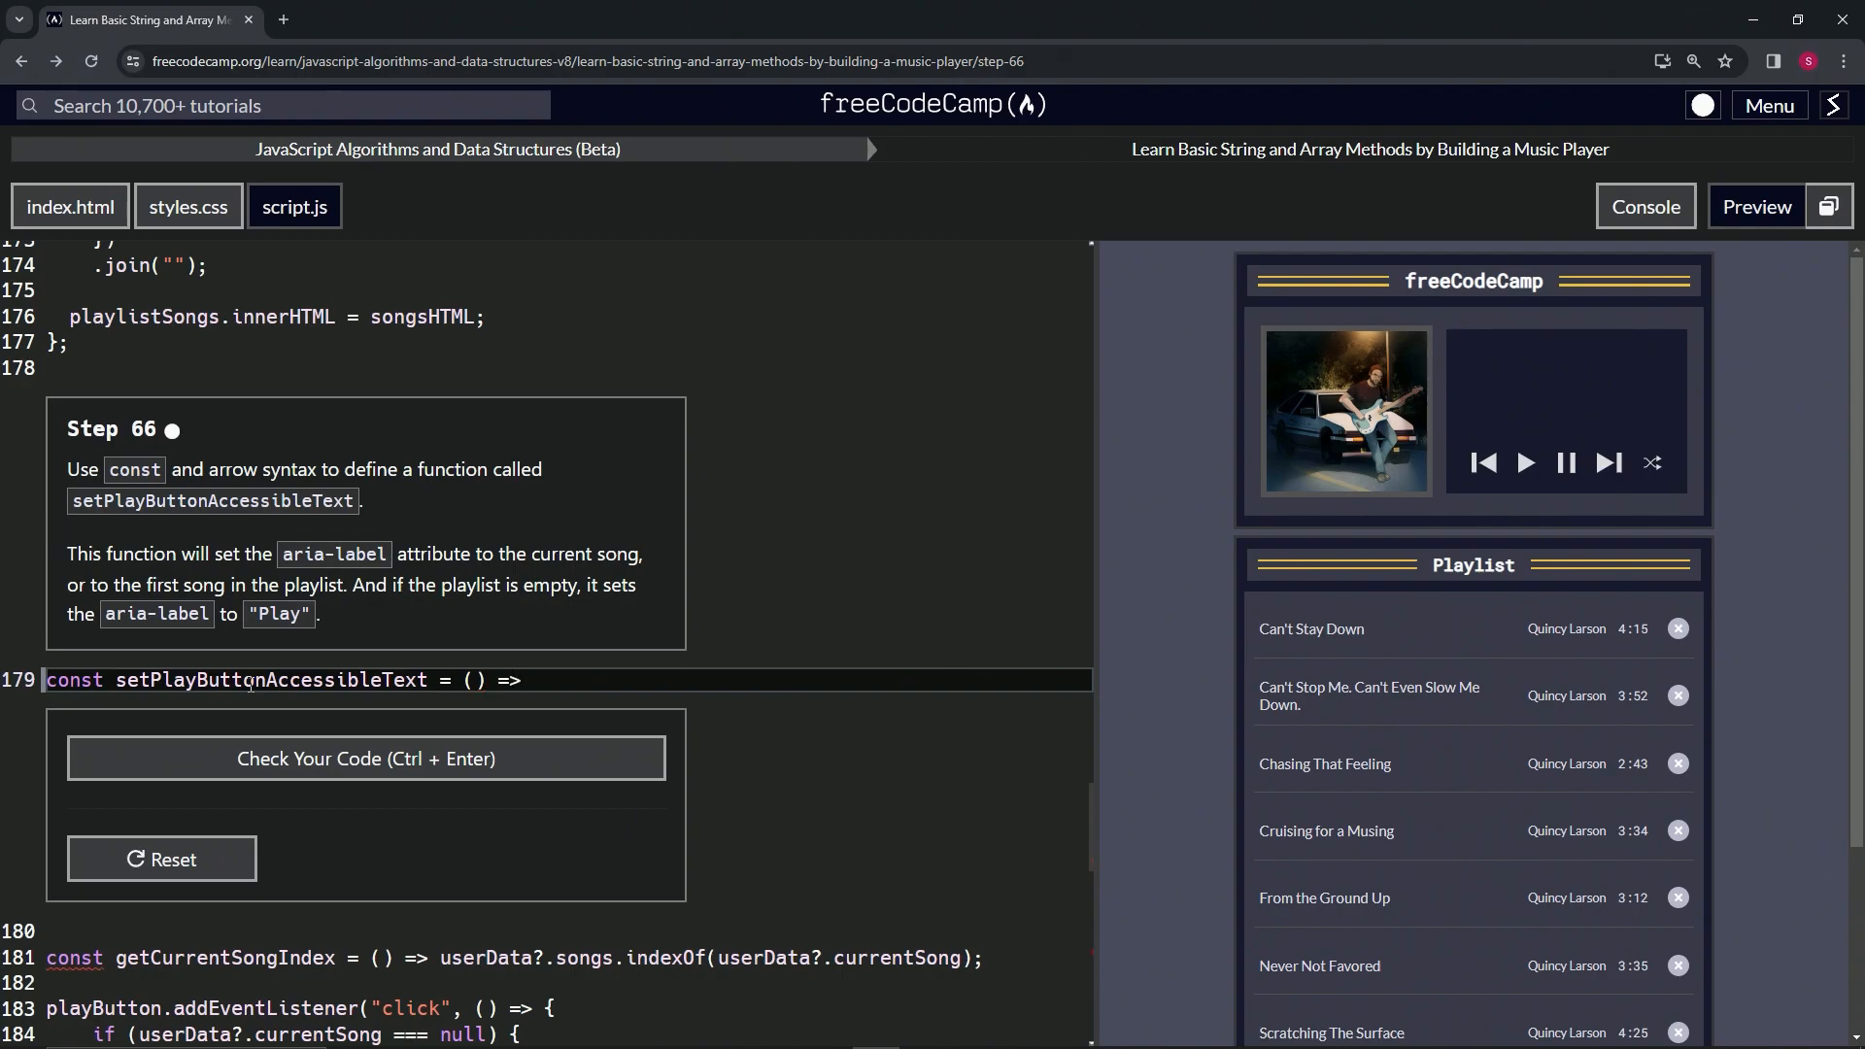
{"action": "type", "text": "{}"}
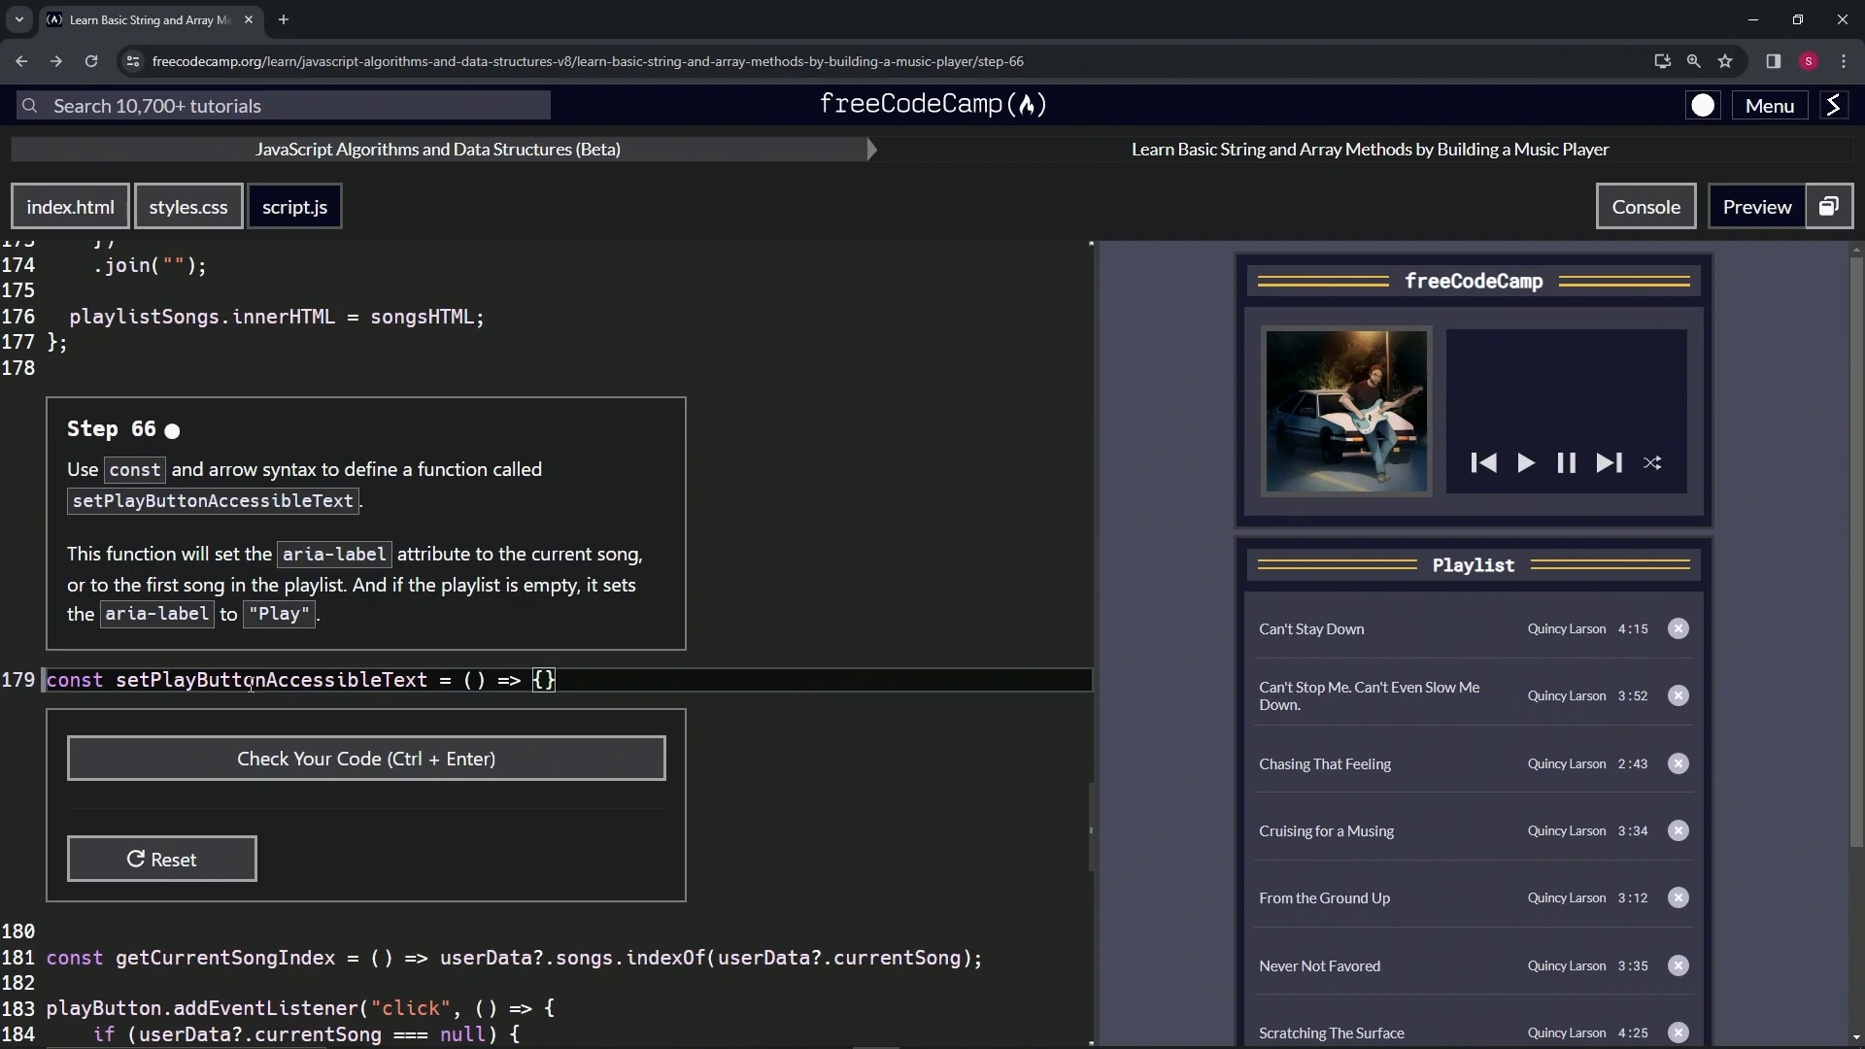
{"action": "type", "text": ";"}
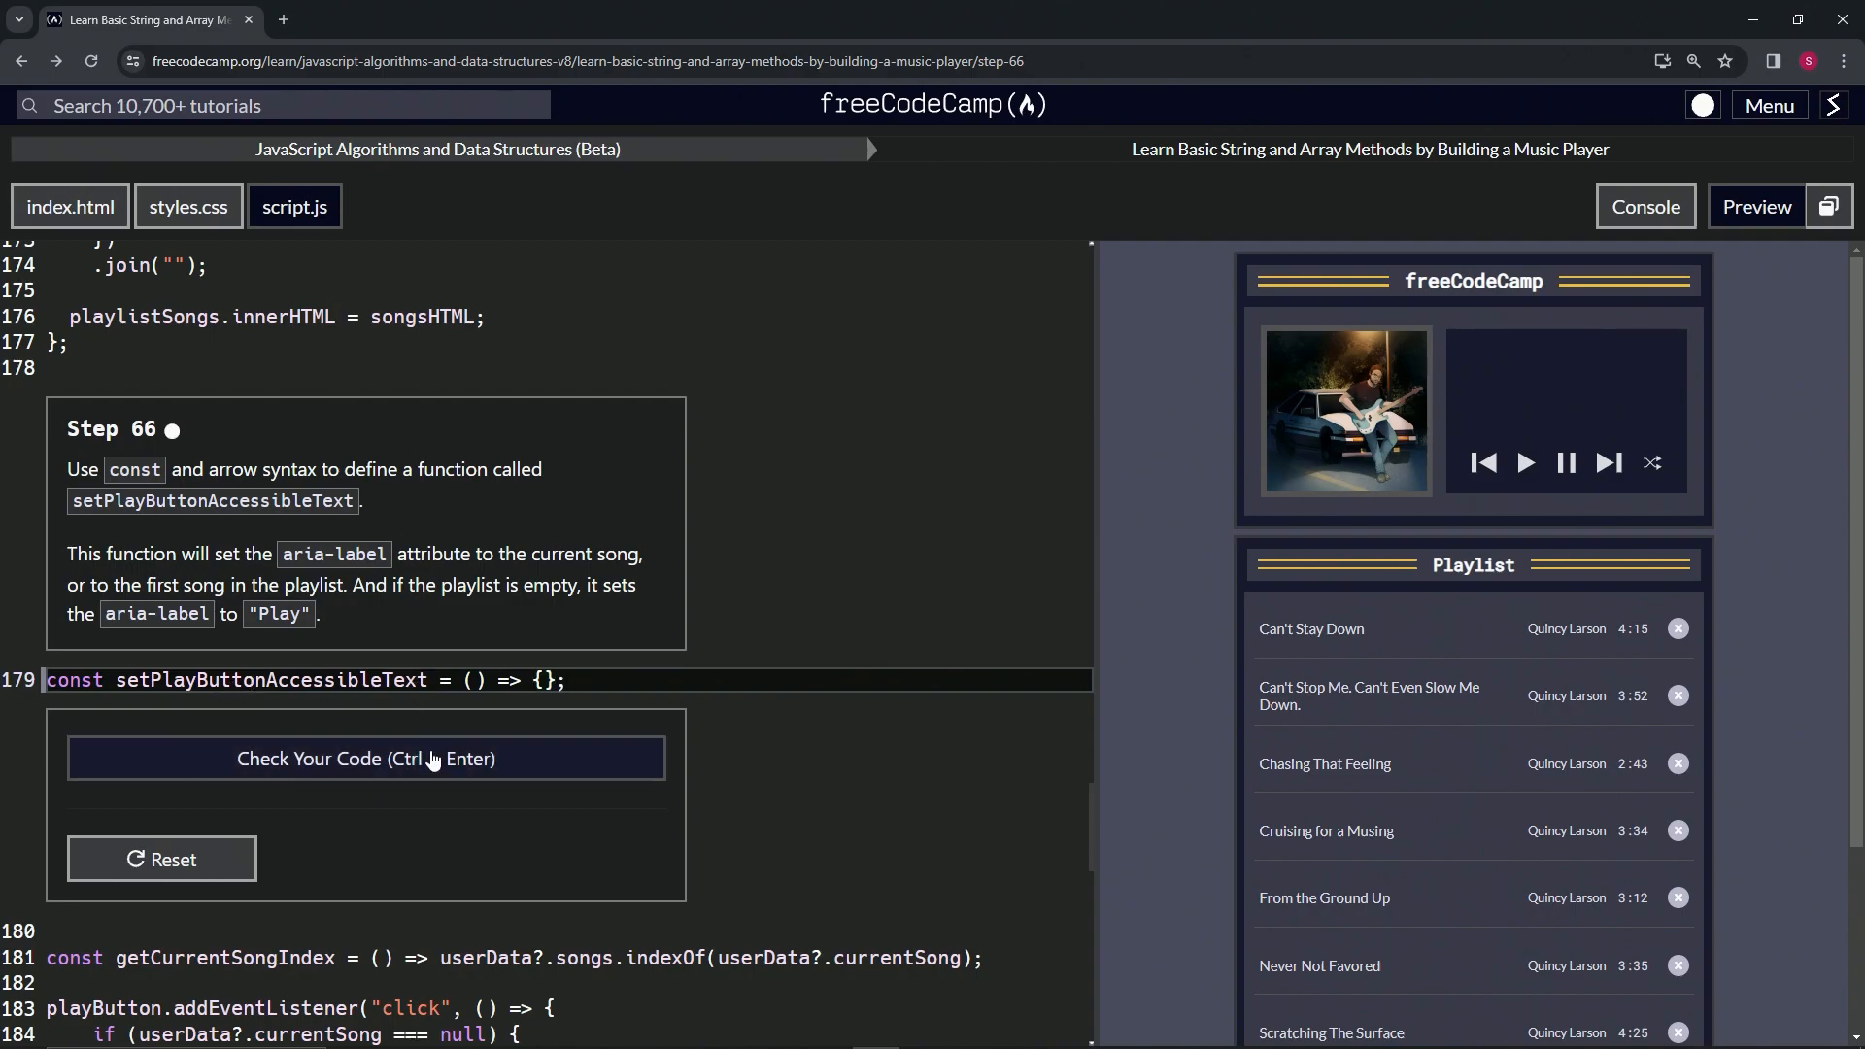
Check the Step 66 code, then submit it and move on to Step 67
{"action": "left_click", "coordinate": [367, 757]}
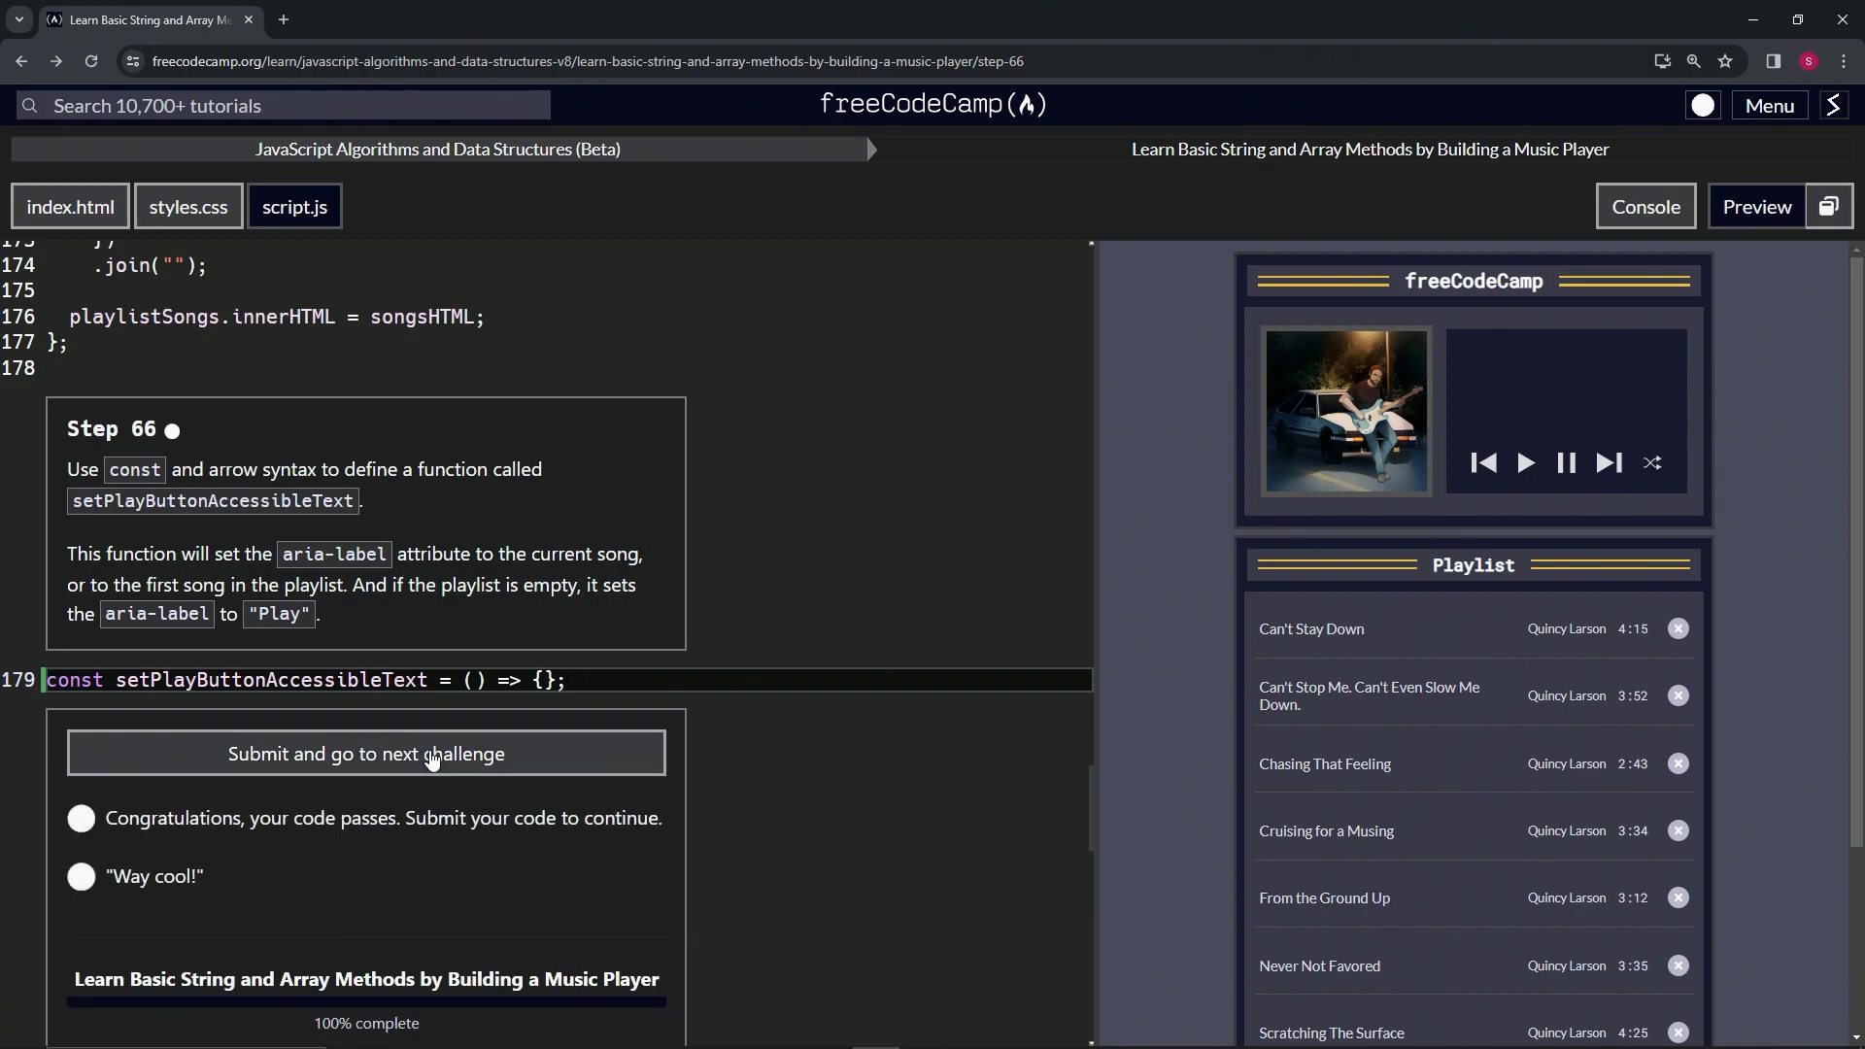
{"action": "left_click", "coordinate": [366, 754]}
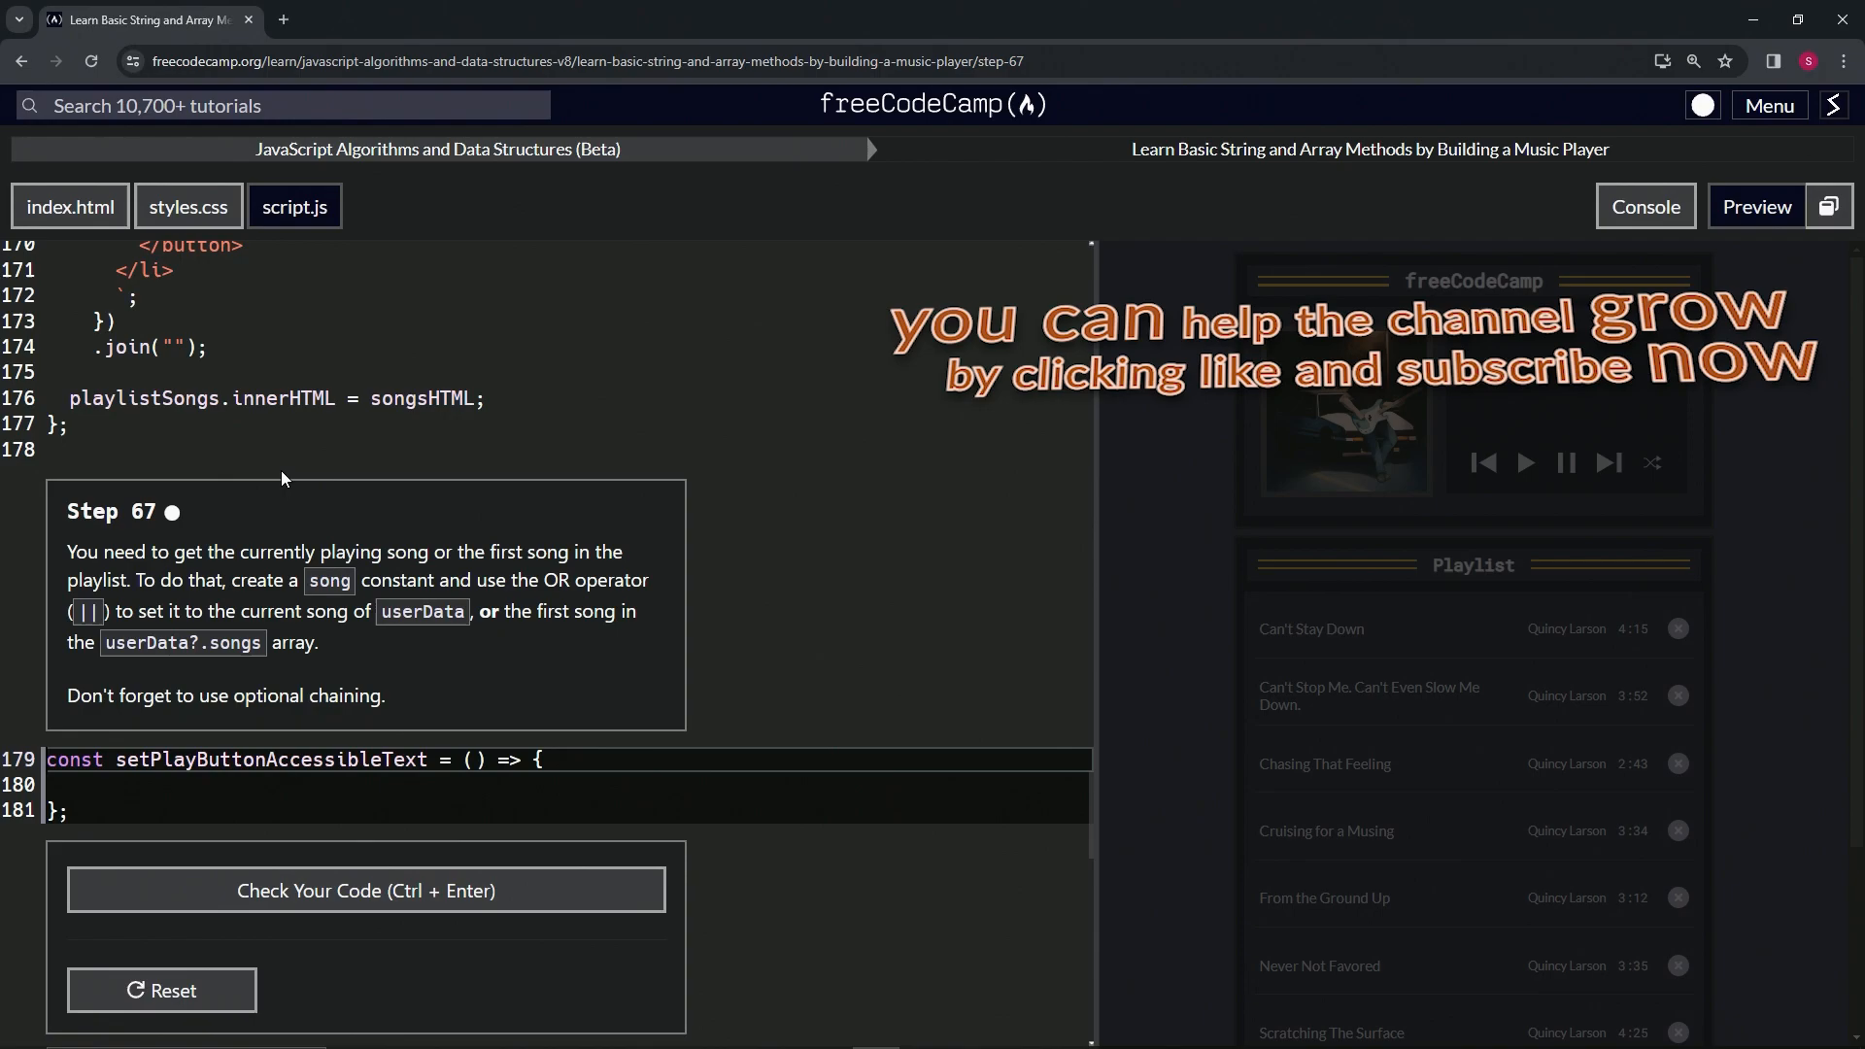
{"action": "mouse_move", "coordinate": [231, 532]}
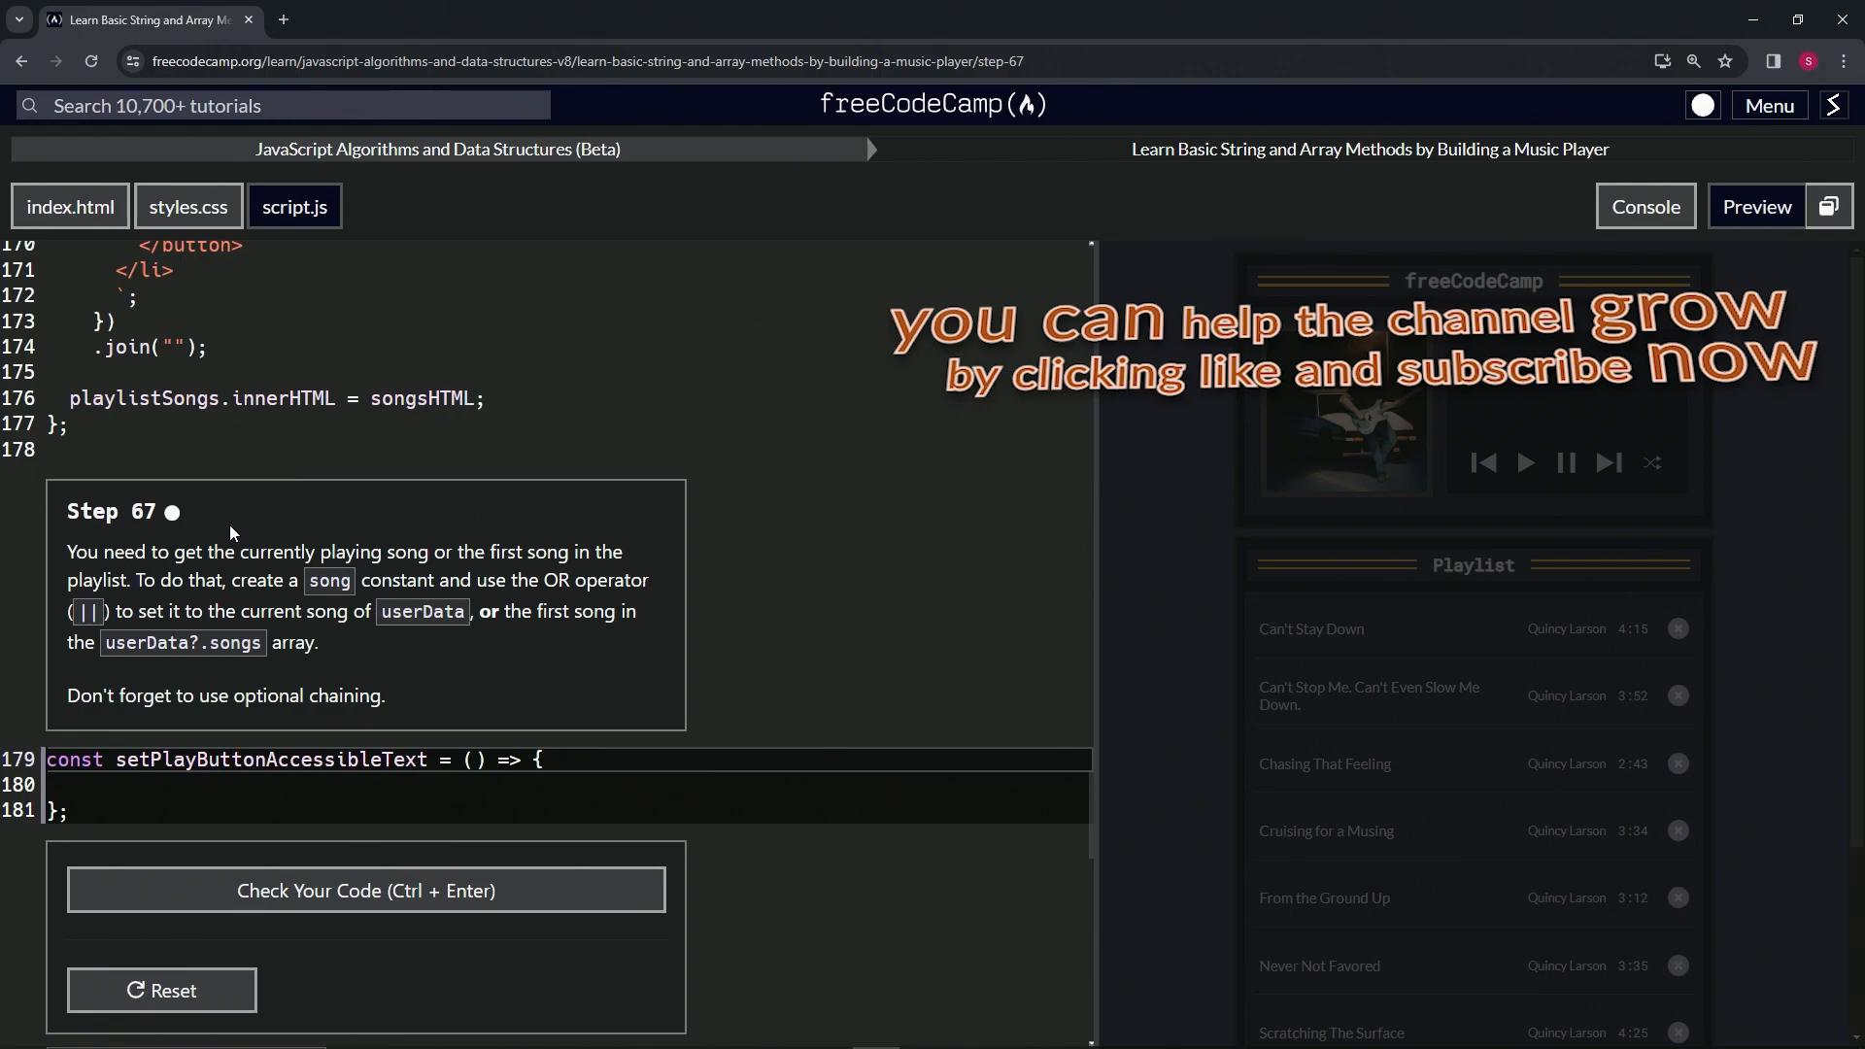